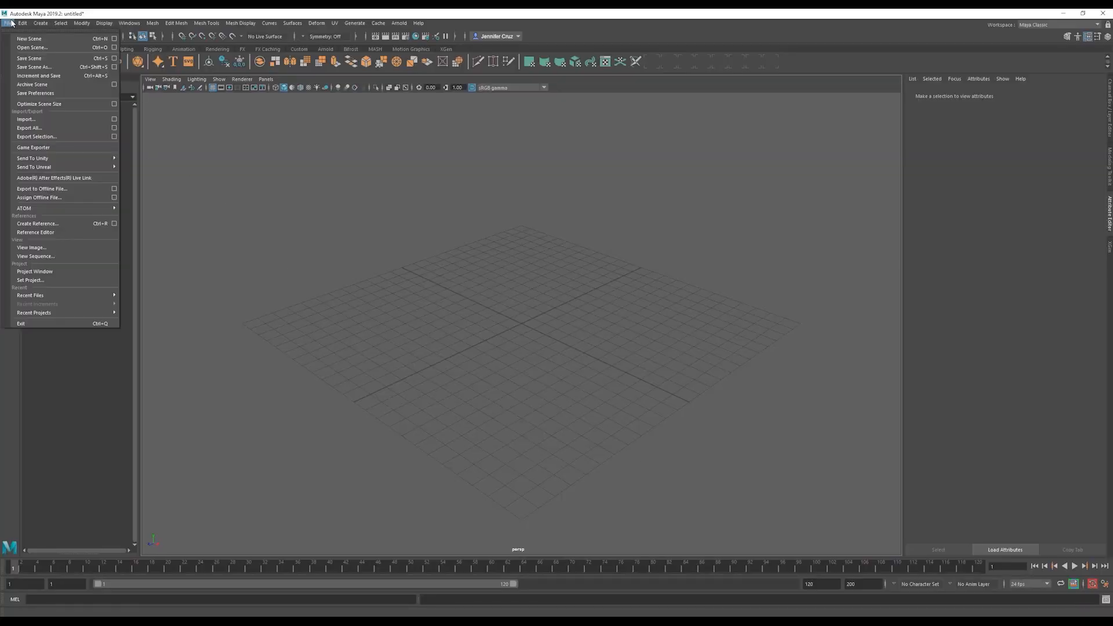
# Set the Desktop GrassXgen folder as the Maya project location
pyautogui.click(30, 280)
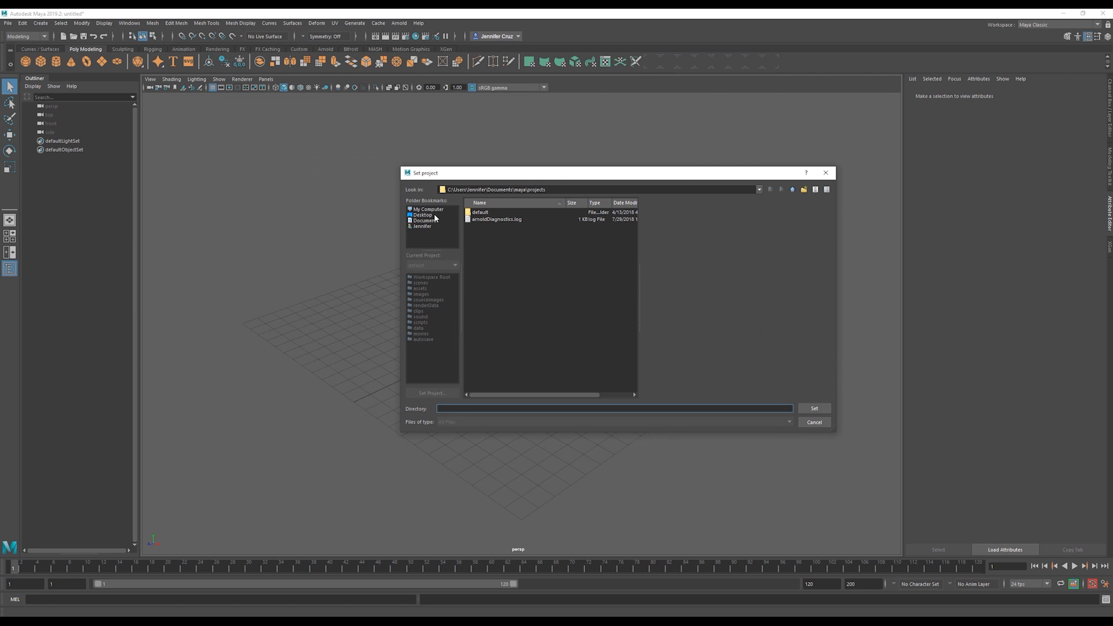
pyautogui.click(419, 214)
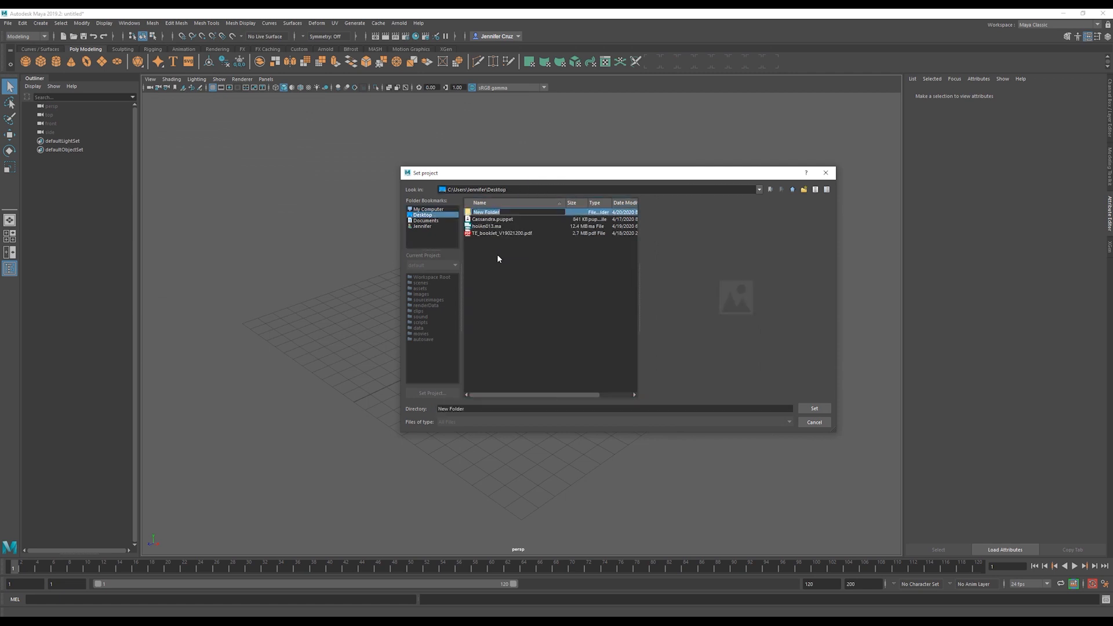
pyautogui.moveTo(539, 280)
pyautogui.write('GrassXgen')
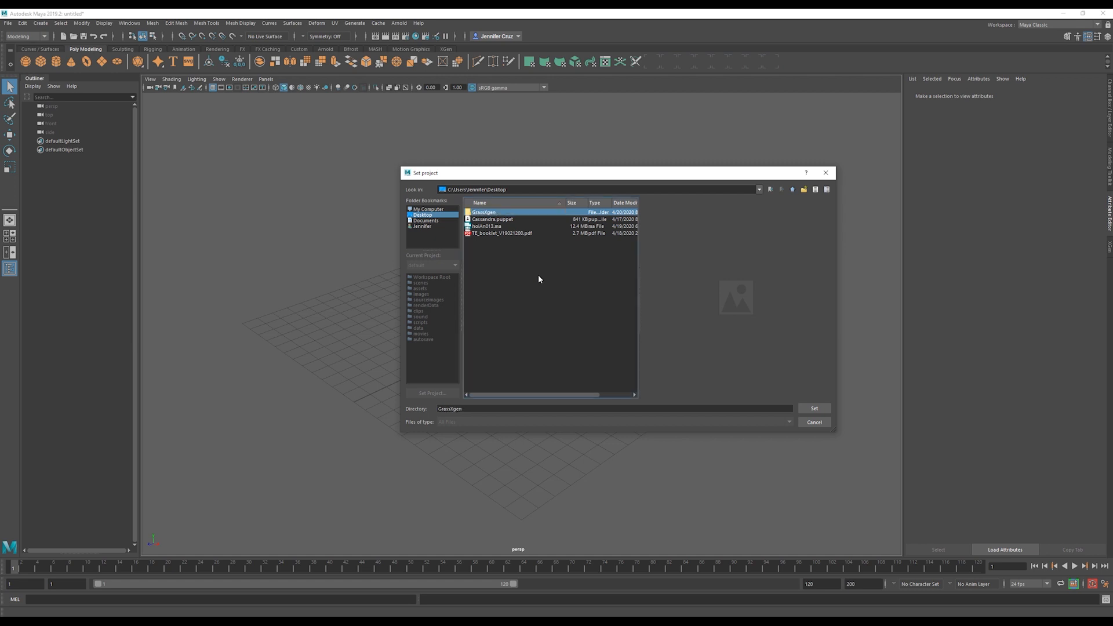
pyautogui.doubleClick(485, 211)
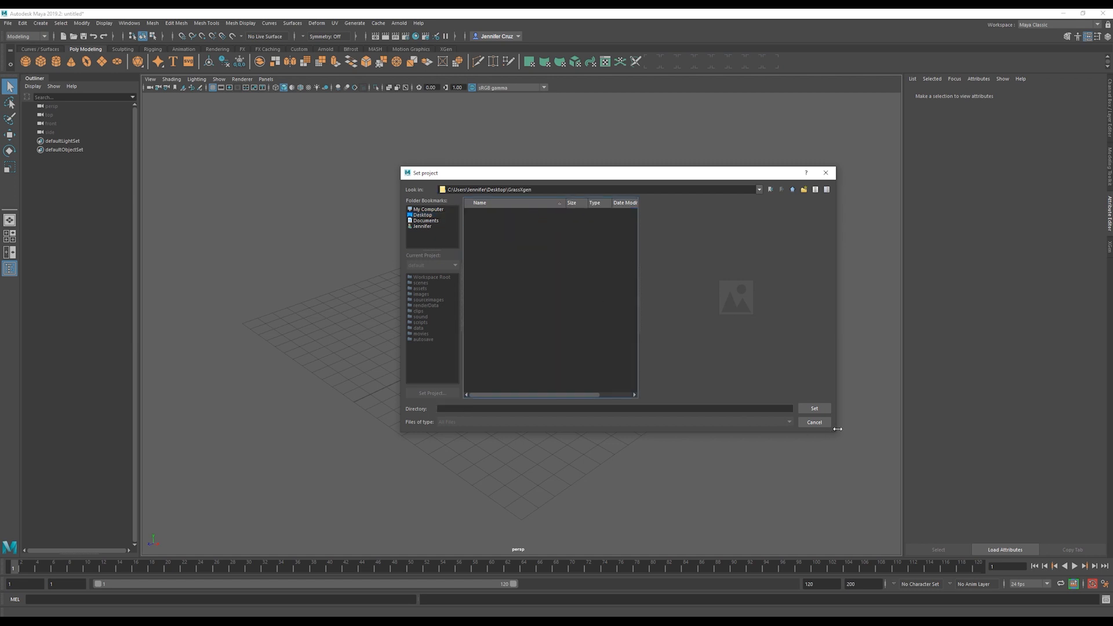
pyautogui.click(814, 408)
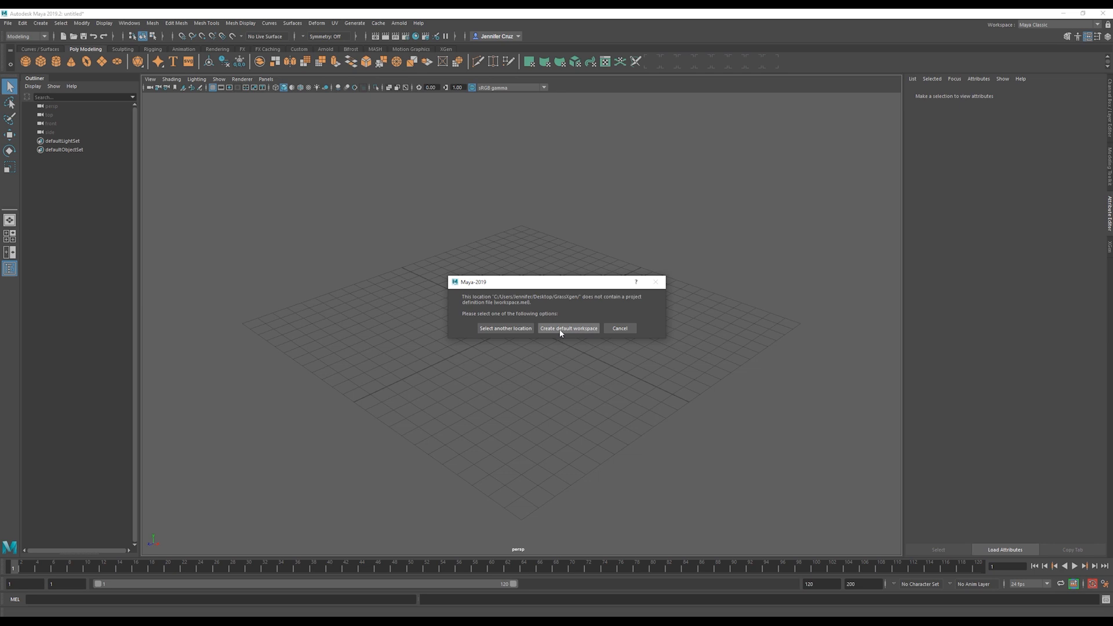
# Accept the default workspace and create the XGen description 'patch' on the plane
pyautogui.click(568, 329)
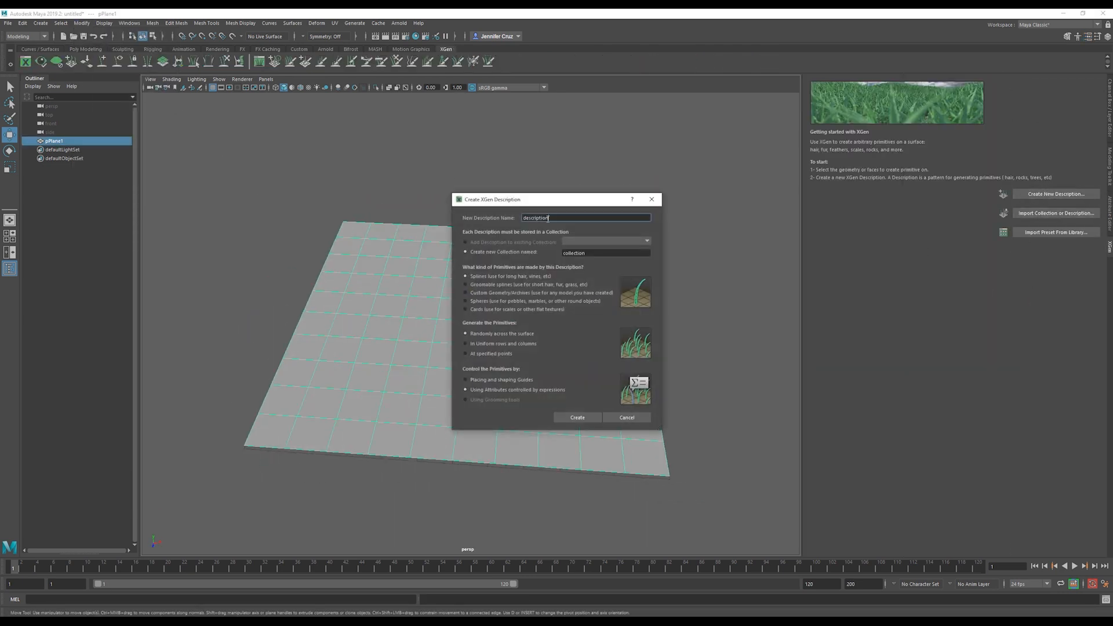
pyautogui.write('patch')
pyautogui.click(606, 252)
pyautogui.write('Grass')
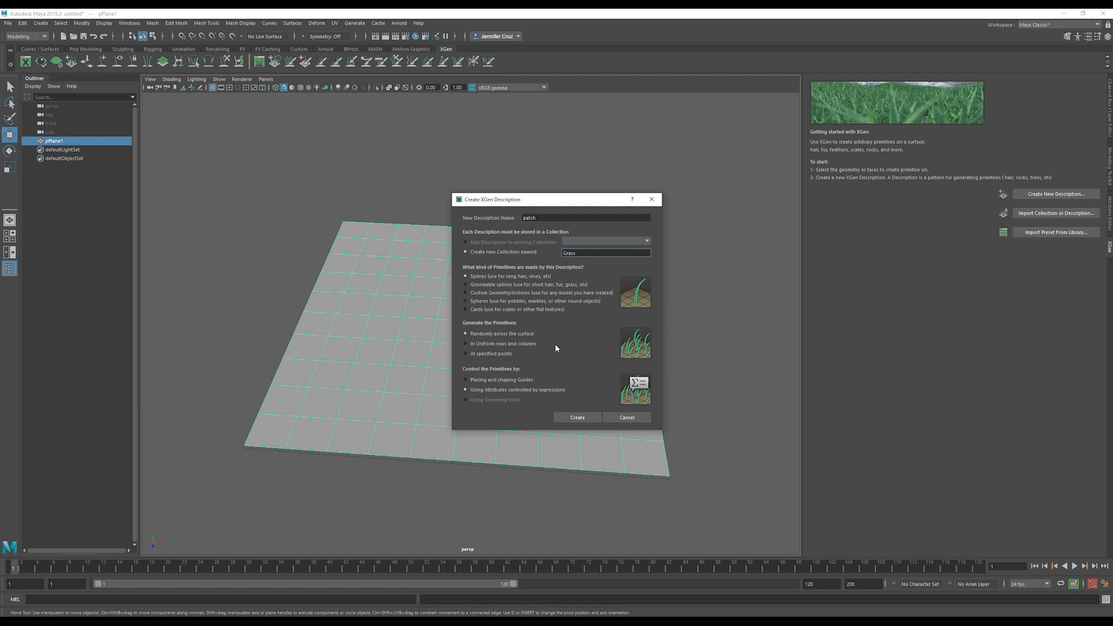
pyautogui.click(578, 418)
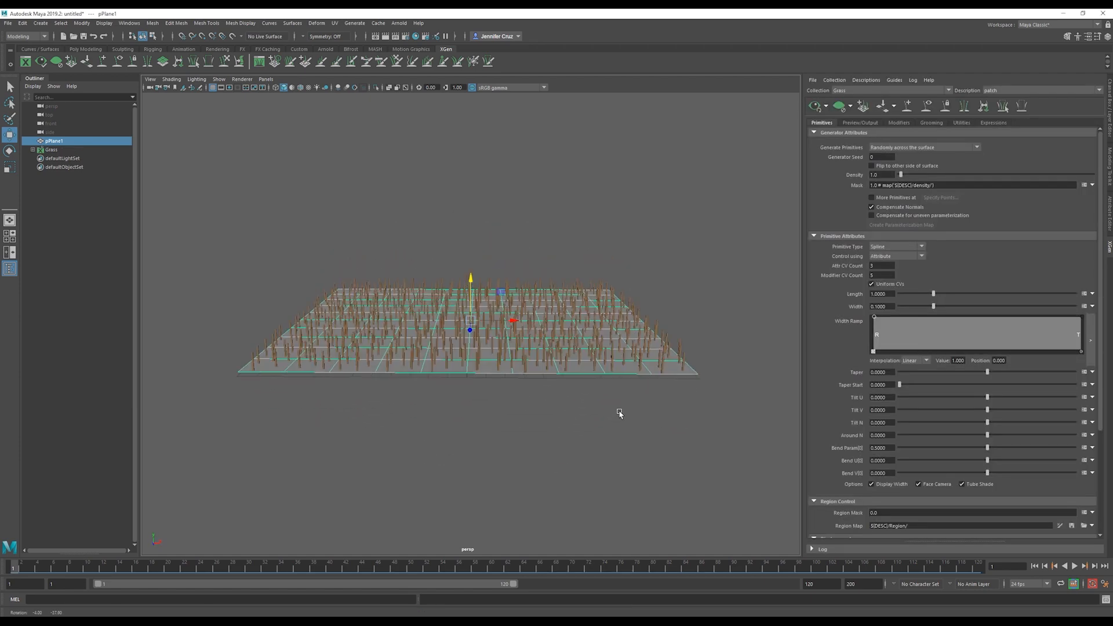
# Inspect the GrassXgen project and its xgen collections folder in File Explorer, then close it
pyautogui.moveTo(619, 414); pyautogui.dragTo(698, 416)
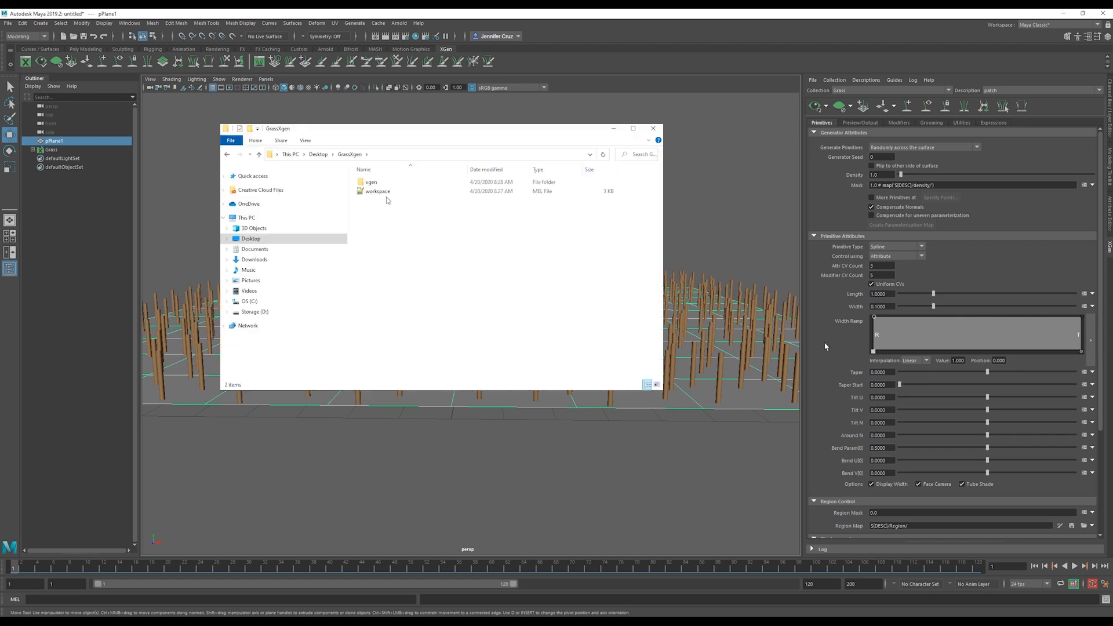
pyautogui.doubleClick(371, 182)
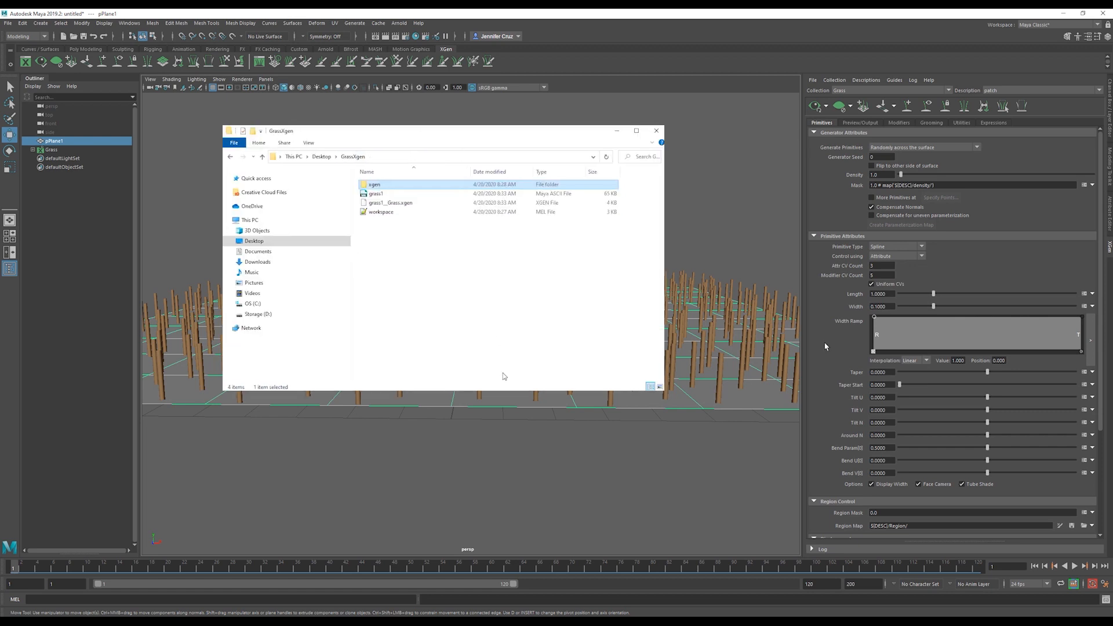
pyautogui.doubleClick(374, 183)
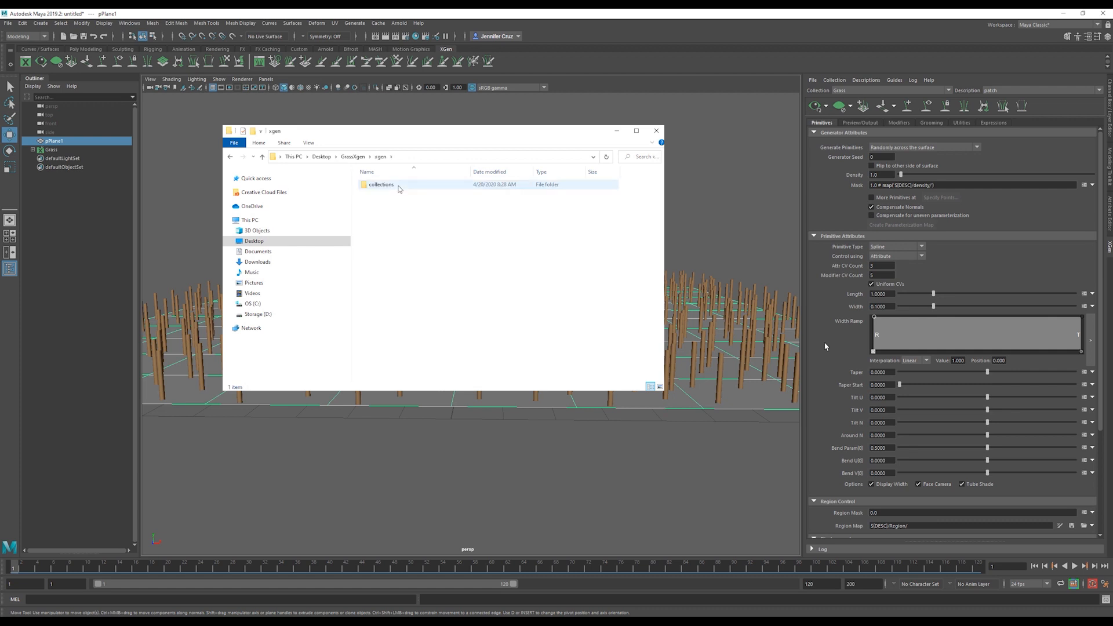
pyautogui.click(656, 130)
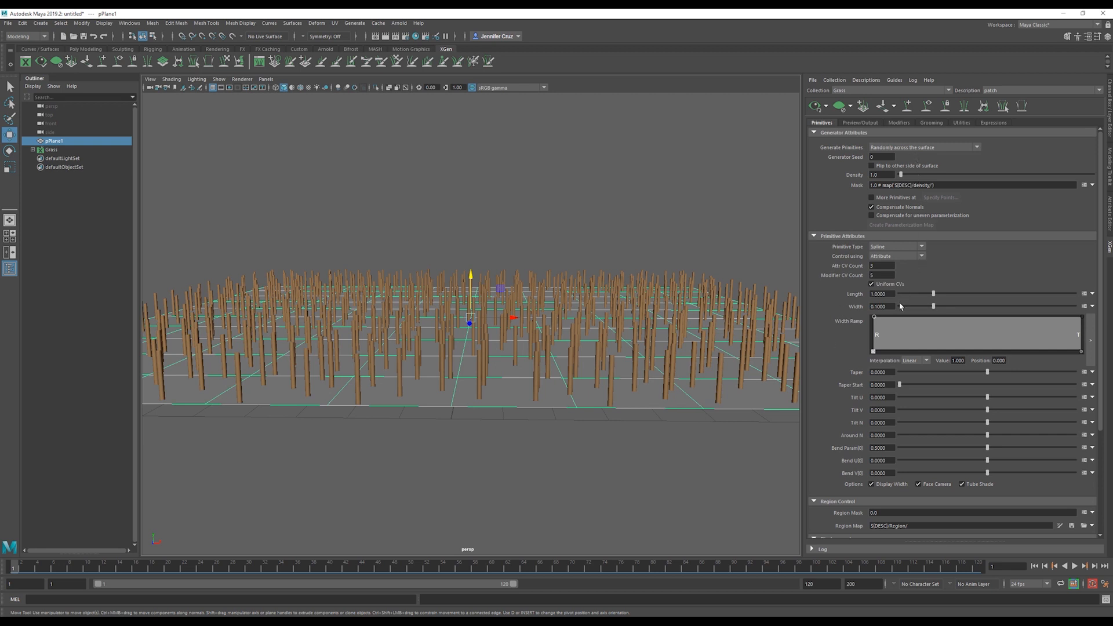
# Reduce the strand Width to 0.05 in the XGen Primitives settings
pyautogui.click(884, 306)
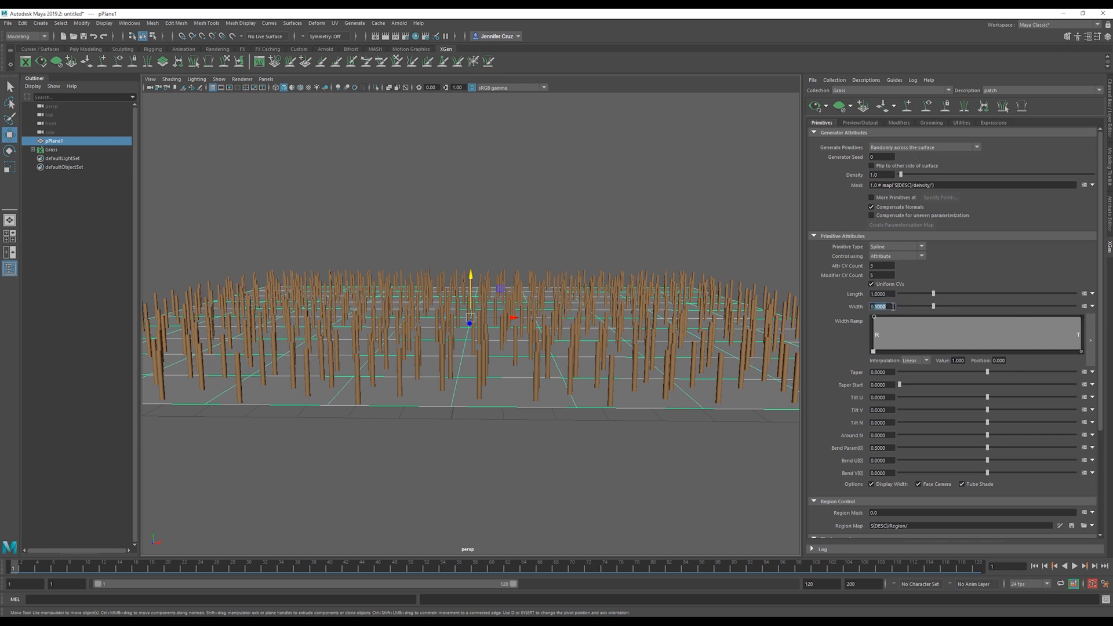
pyautogui.write('0.05')
pyautogui.click(896, 372)
pyautogui.write('0.909')
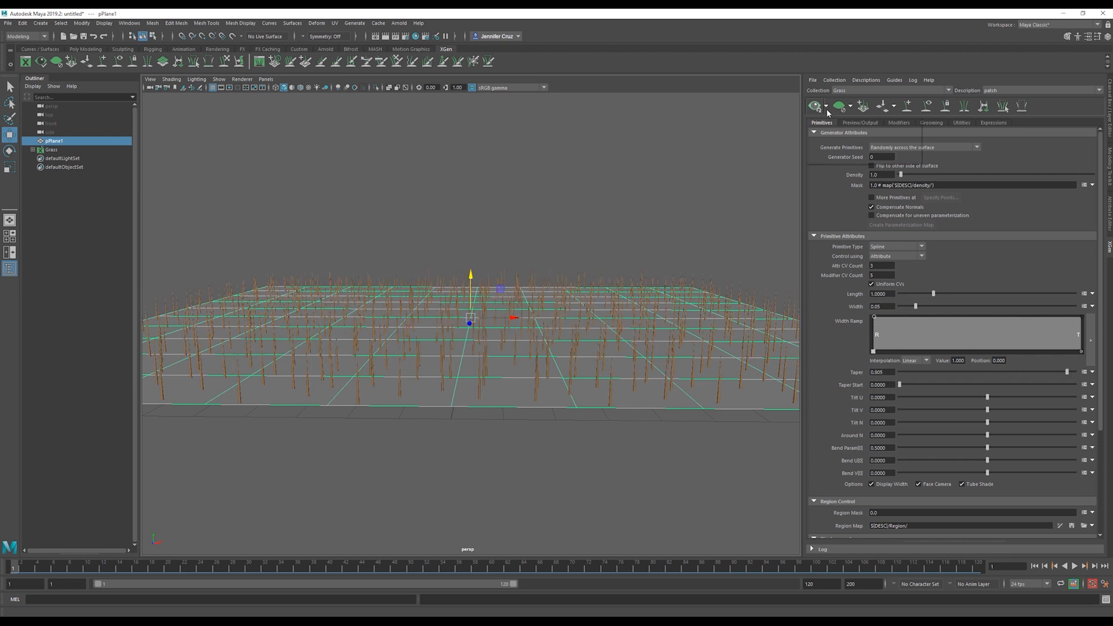
pyautogui.click(820, 106)
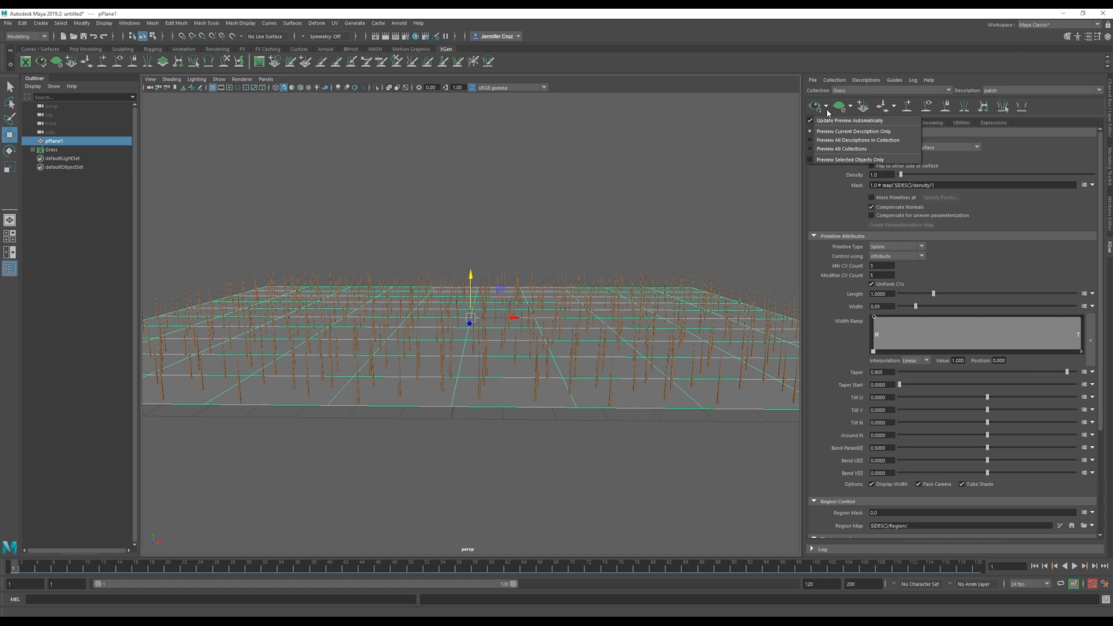
# Set Taper Start to 0.14 and experiment with the bend sliders, leaving Bend U at 0
pyautogui.click(814, 105)
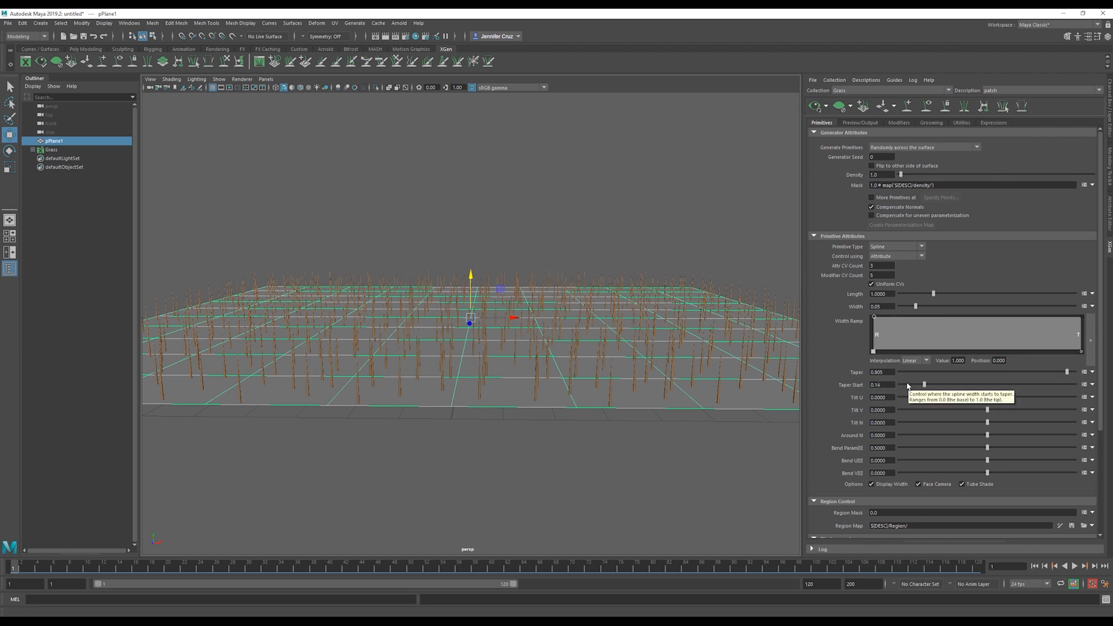
pyautogui.moveTo(986, 448); pyautogui.dragTo(1023, 447)
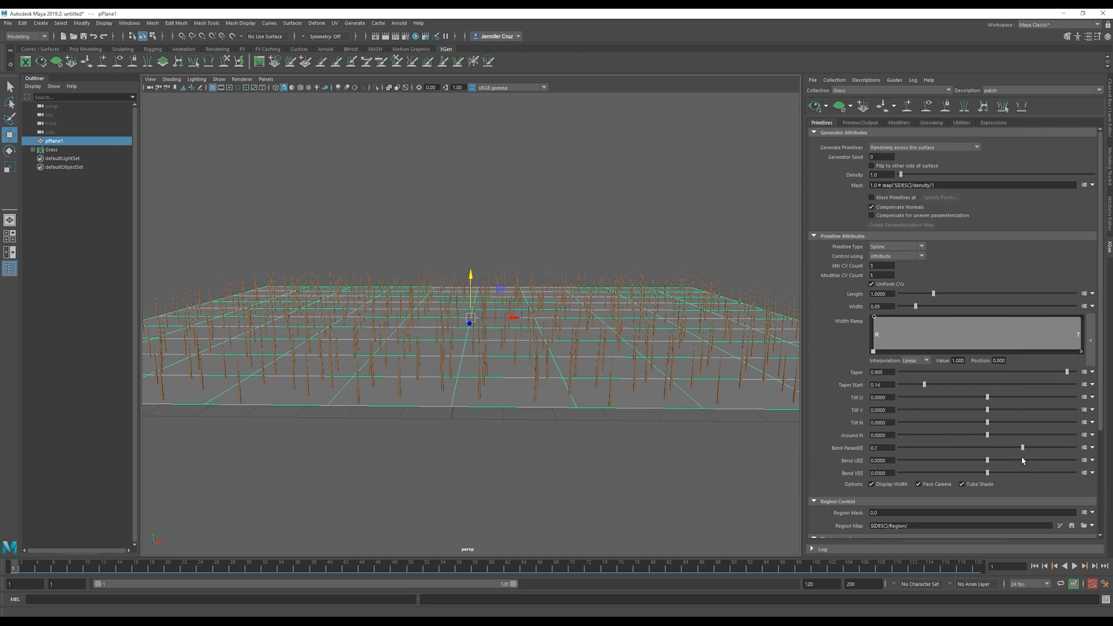
pyautogui.moveTo(1023, 448); pyautogui.dragTo(1000, 448)
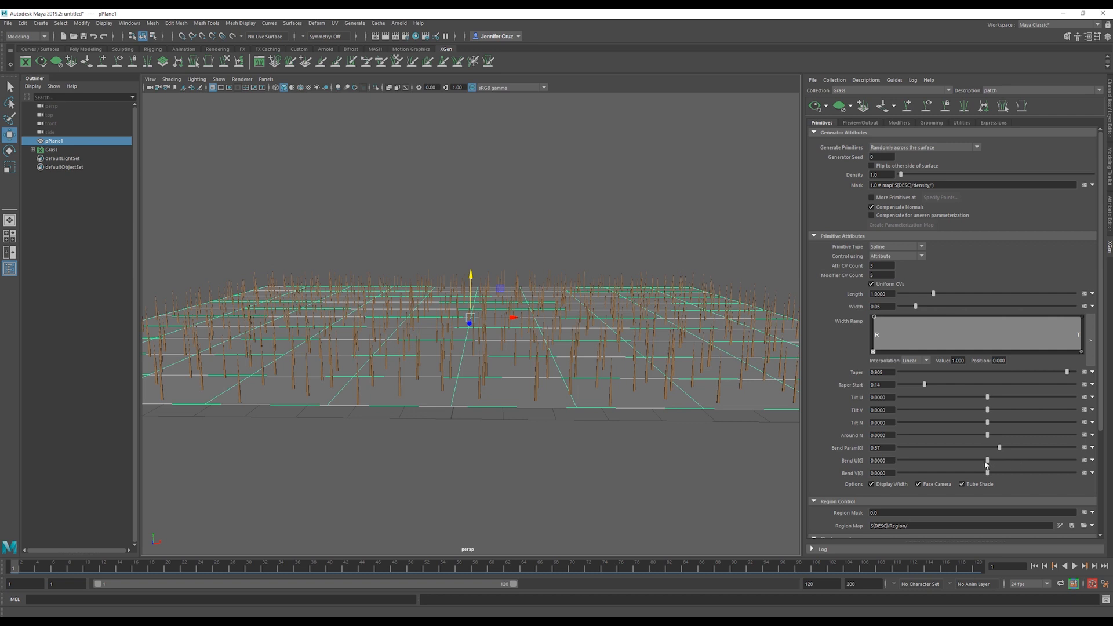
pyautogui.moveTo(990, 461)
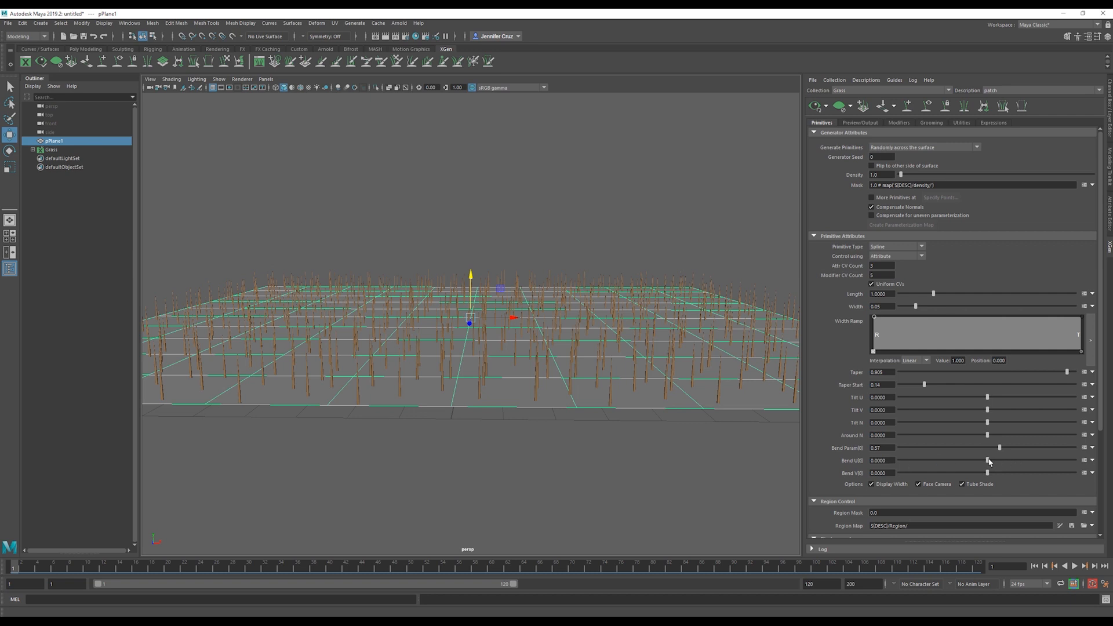
pyautogui.moveTo(758, 443)
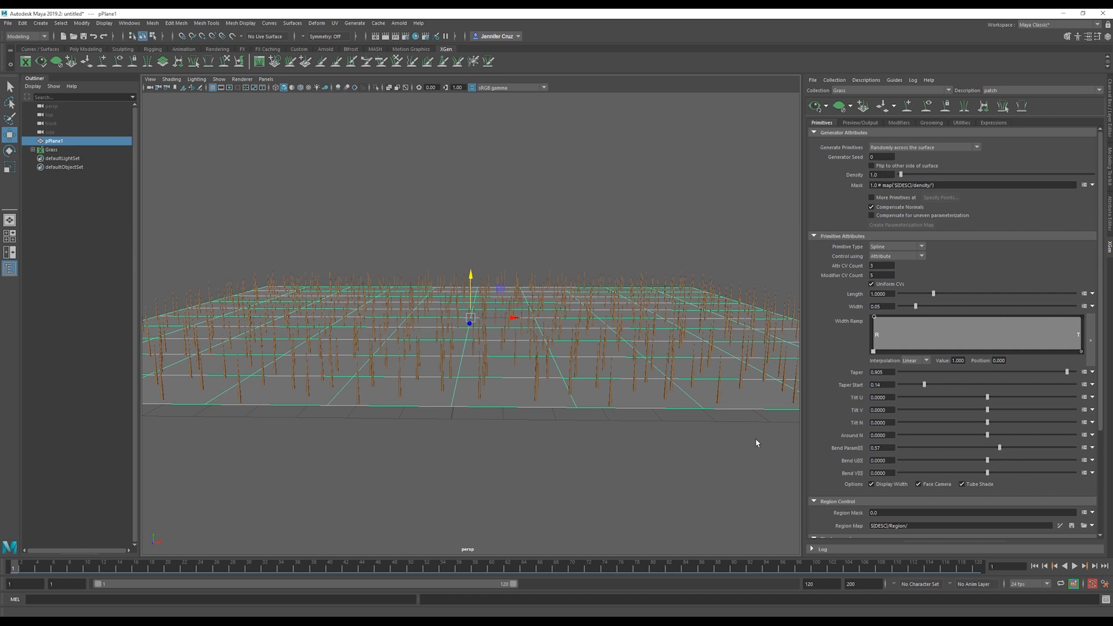
pyautogui.moveTo(1009, 457)
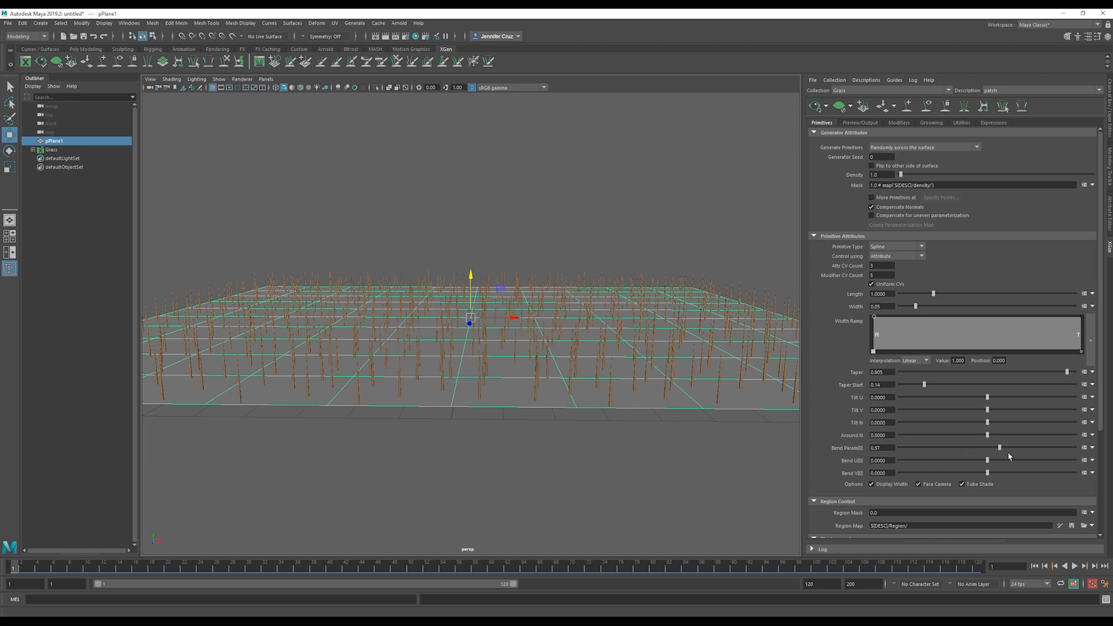
pyautogui.moveTo(992, 452)
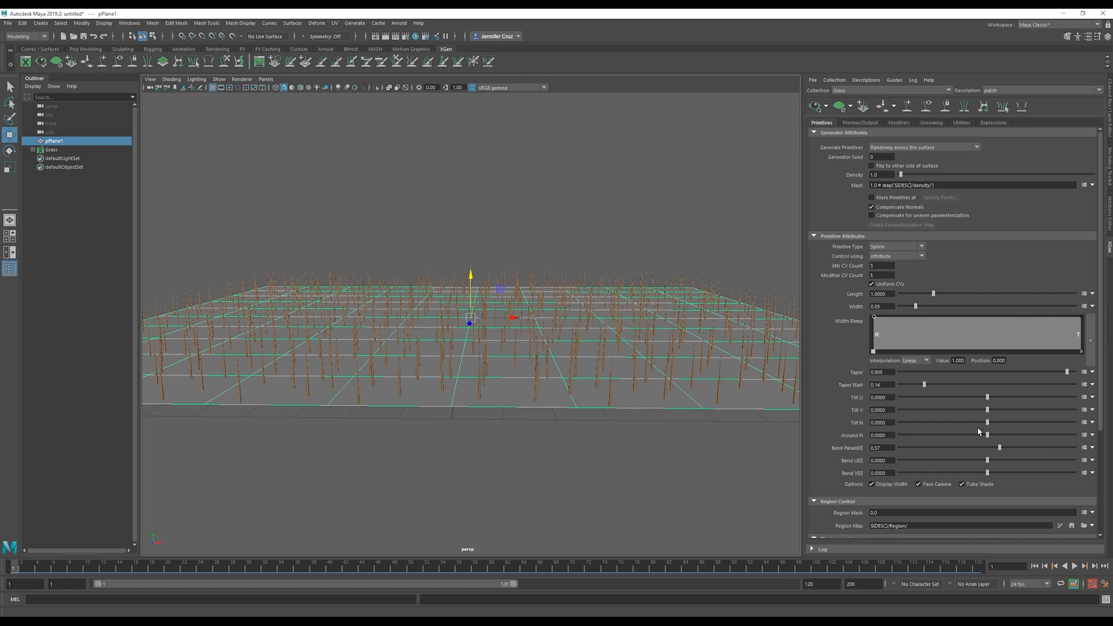
pyautogui.moveTo(967, 465)
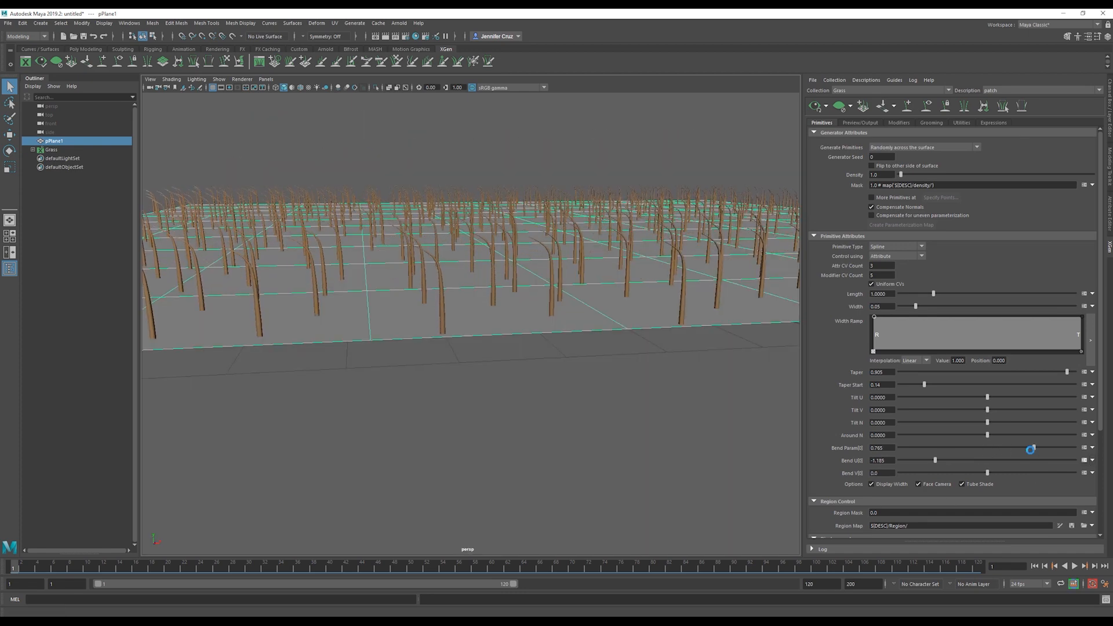
pyautogui.moveTo(1030, 447); pyautogui.dragTo(997, 448)
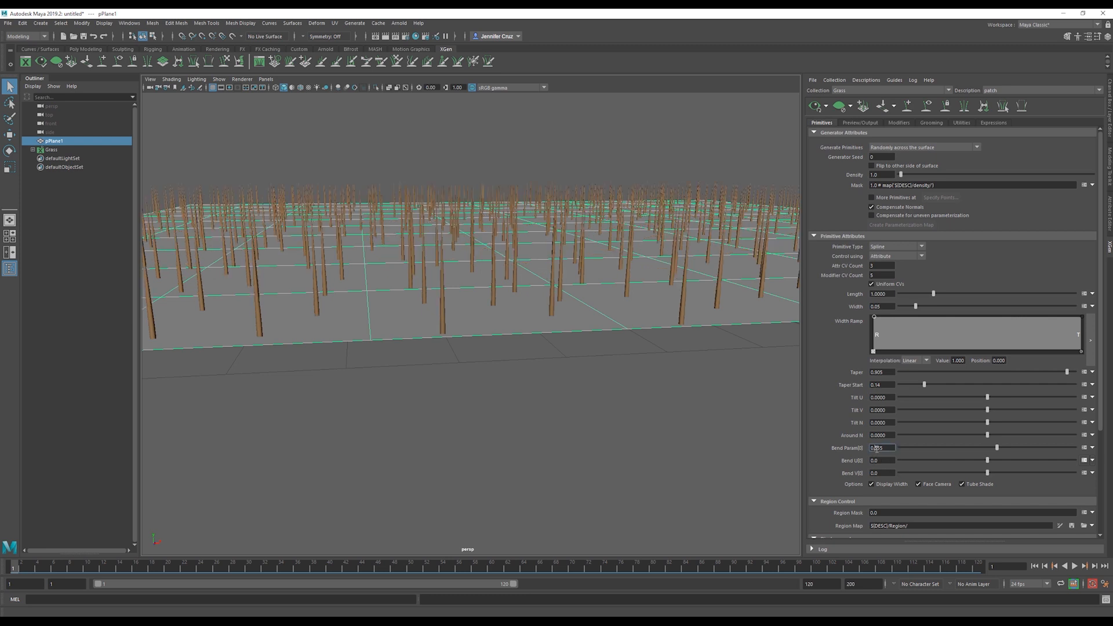
# Build the expression $a=rand(-1,1); $a on Bend U in the Expression Editor
pyautogui.click(1083, 476)
pyautogui.write('$a=rand')
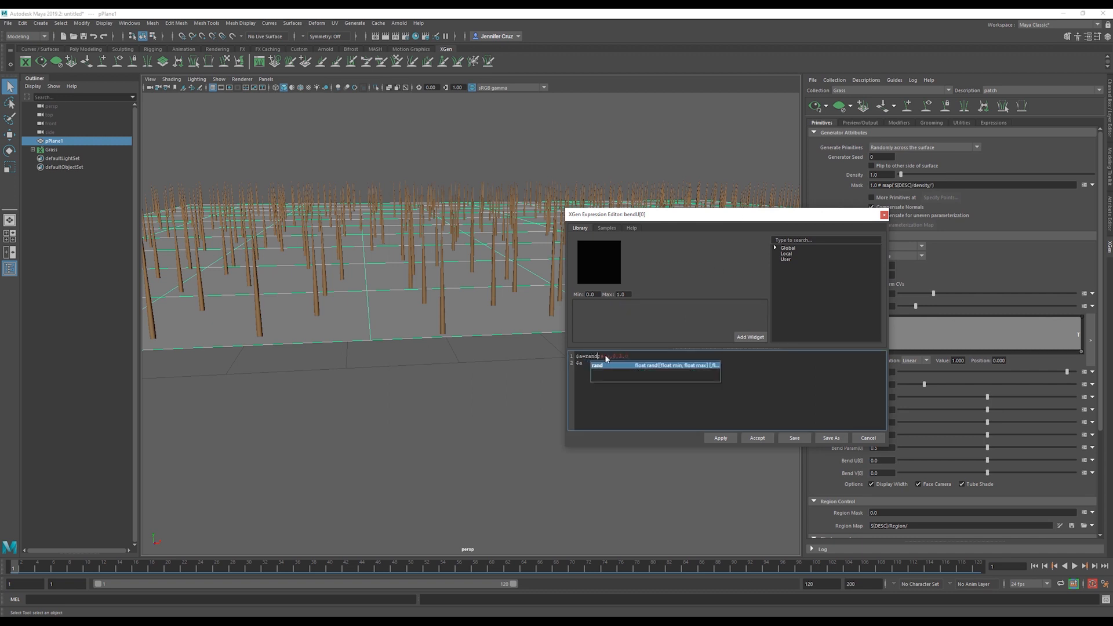
pyautogui.click(597, 366)
pyautogui.write('-1,1)')
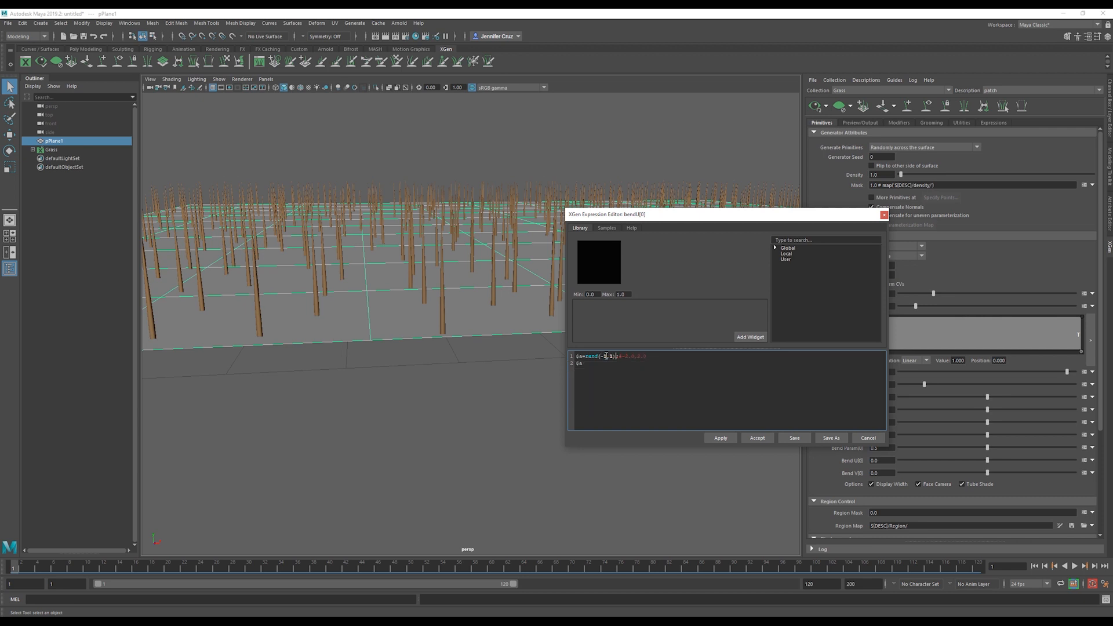
pyautogui.click(720, 438)
pyautogui.write(';')
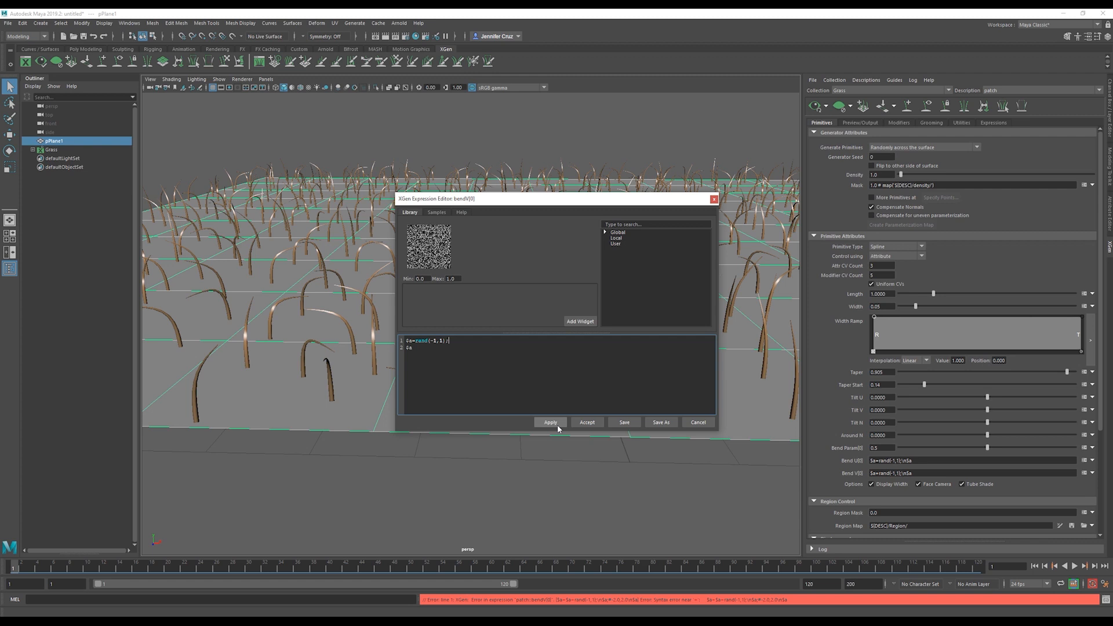
# Apply the random bend expression and raise the grass Density to 15
pyautogui.click(550, 423)
pyautogui.write('.2')
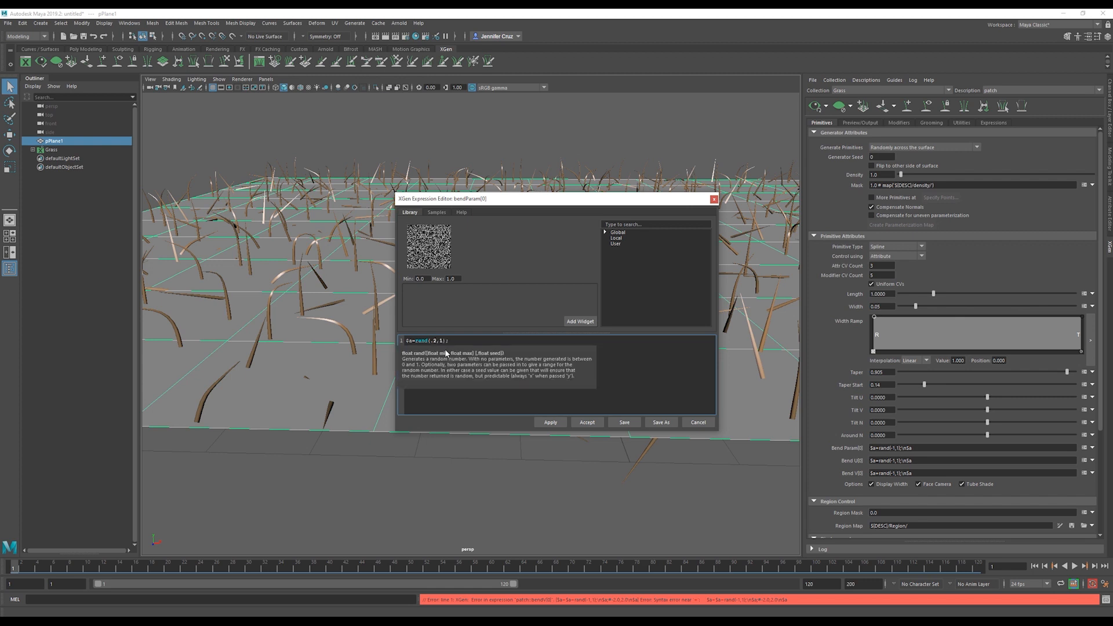
pyautogui.click(551, 422)
pyautogui.write('$a')
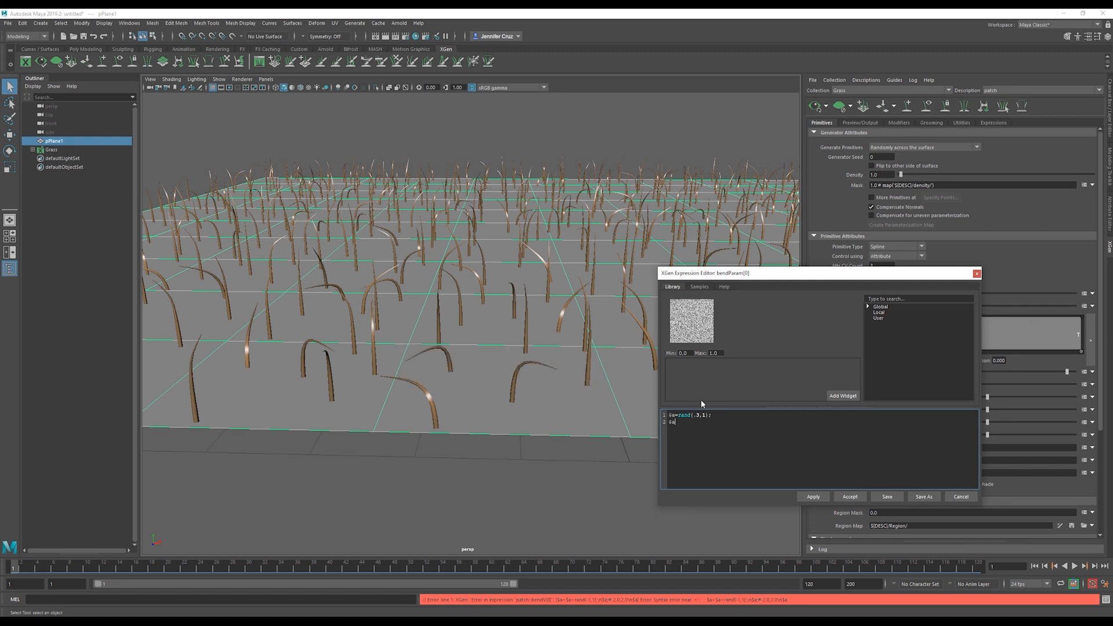
pyautogui.click(850, 496)
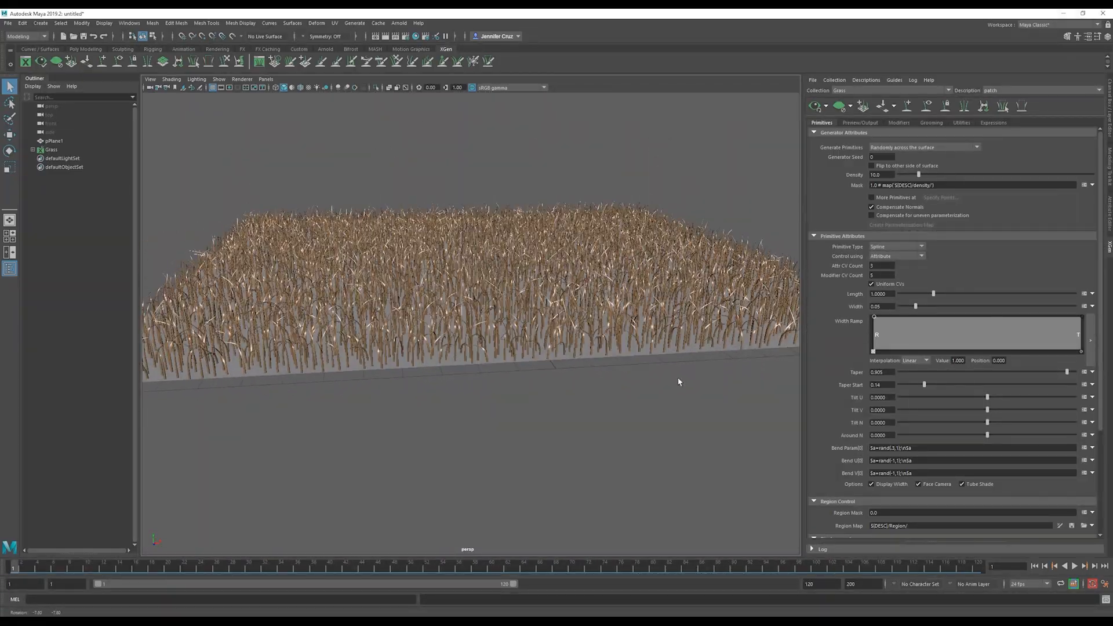
pyautogui.moveTo(679, 382); pyautogui.dragTo(672, 387)
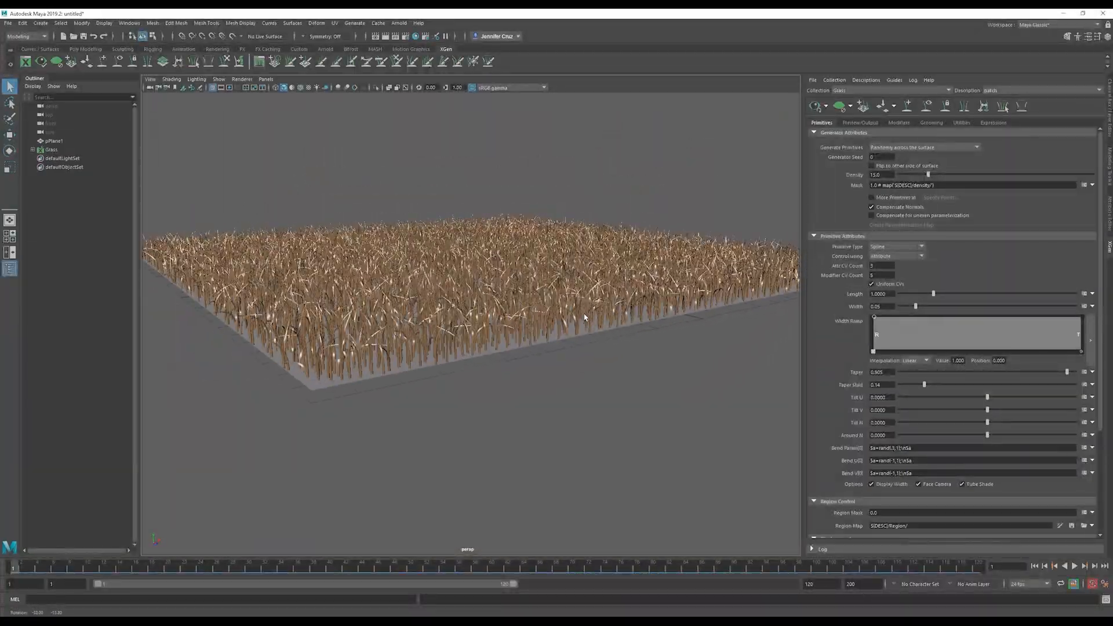
# Lower the Preview Settings Percent so the viewport draws fewer blades
pyautogui.click(861, 123)
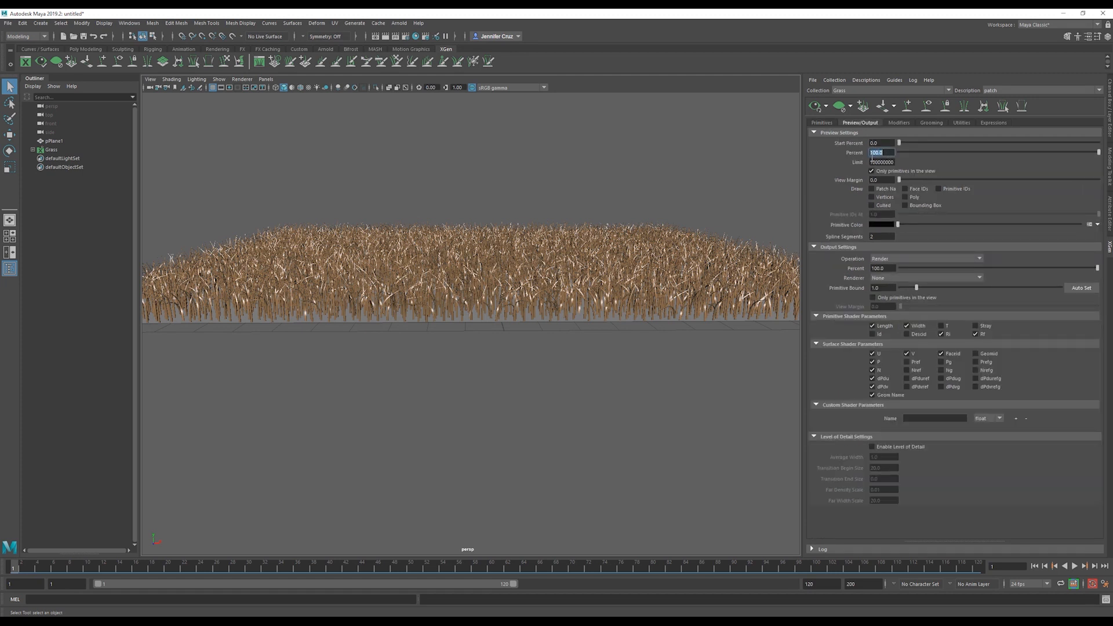
pyautogui.write('50.0')
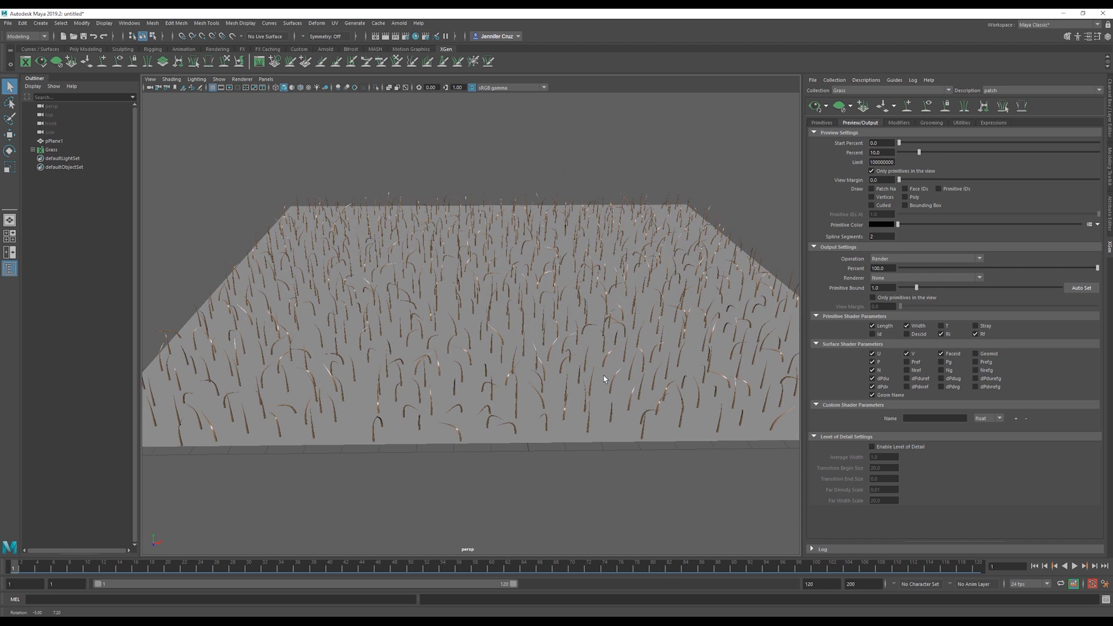
# Save the grass scene as grass1.ma
pyautogui.press('ctrl+s')
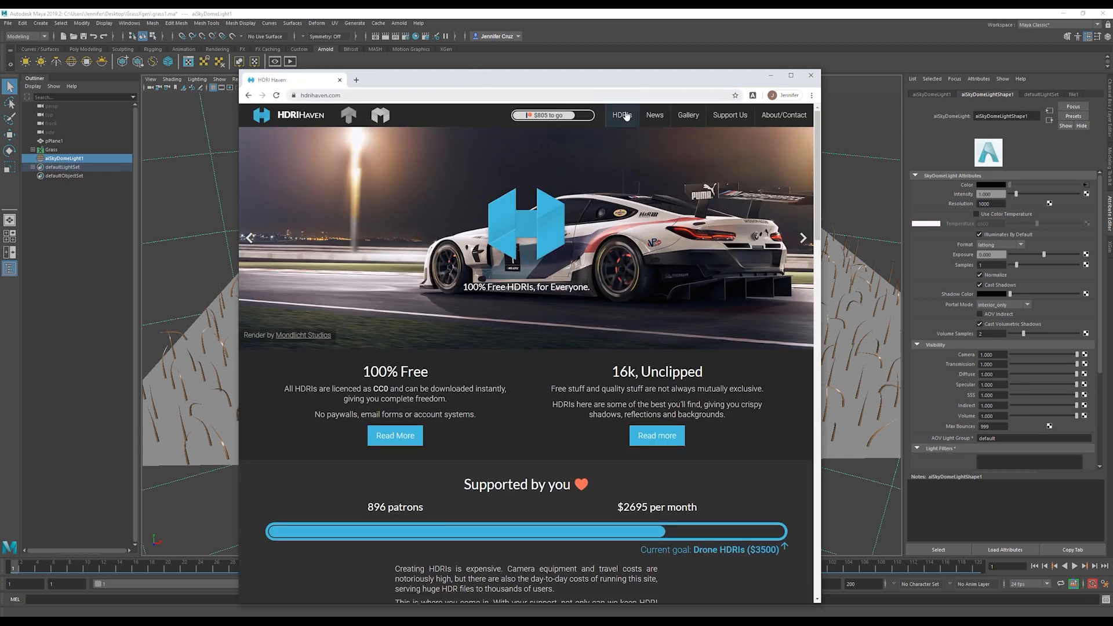
# Browse through the full HDRI catalogue on HDRI Haven
pyautogui.click(620, 115)
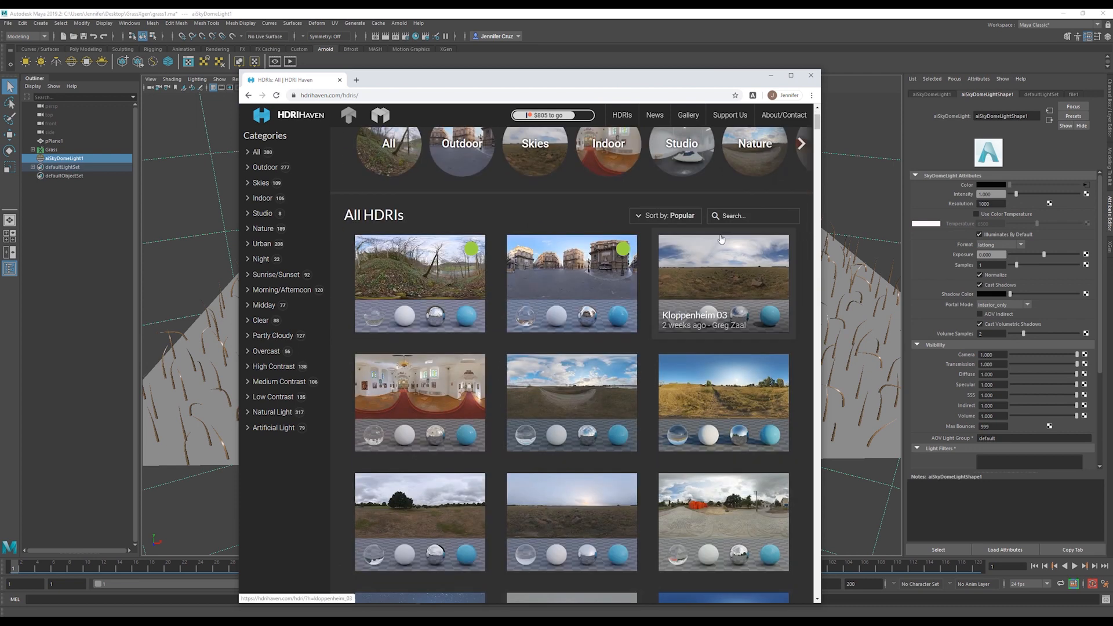
pyautogui.scroll(-3)
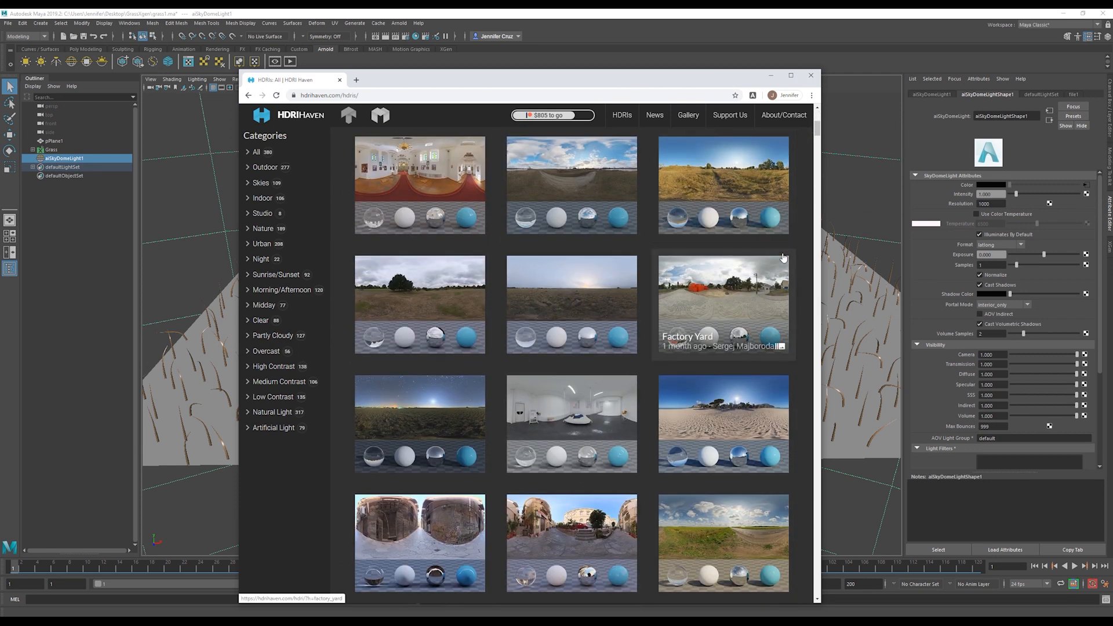
pyautogui.scroll(-3)
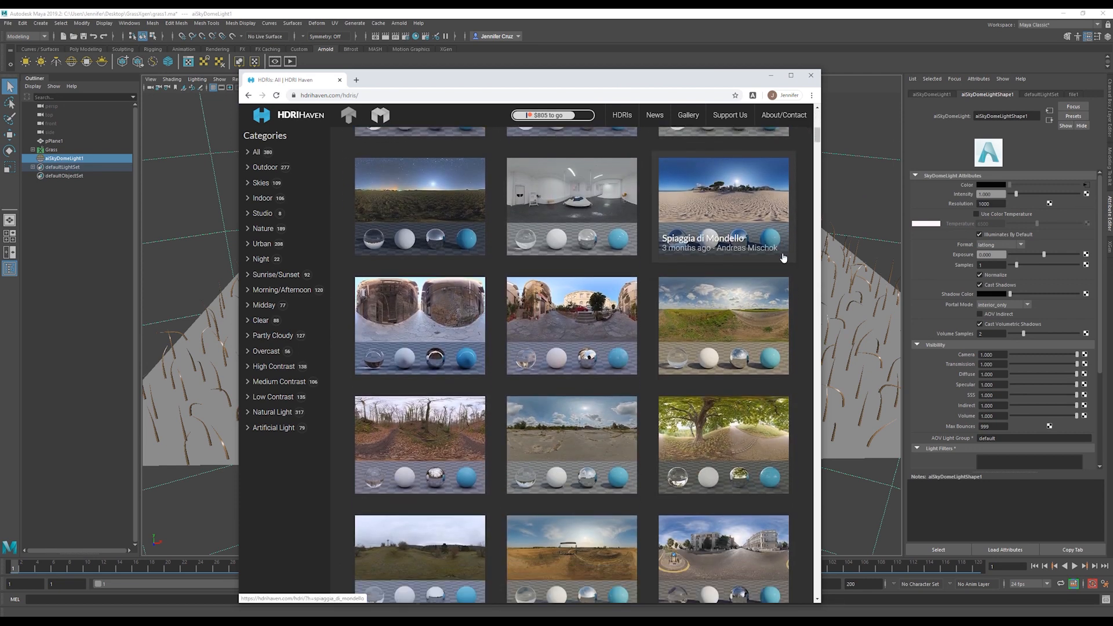
pyautogui.scroll(-3)
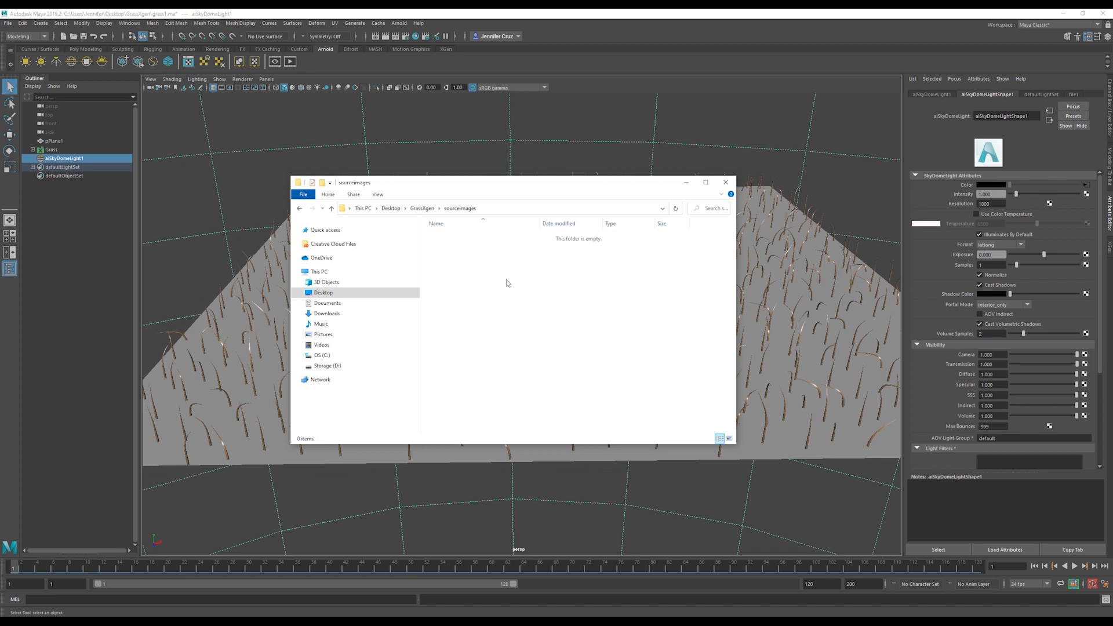
# Map a File texture with venice_sunset_1k.hdr from sourceimages onto the skydome Color
pyautogui.click(726, 184)
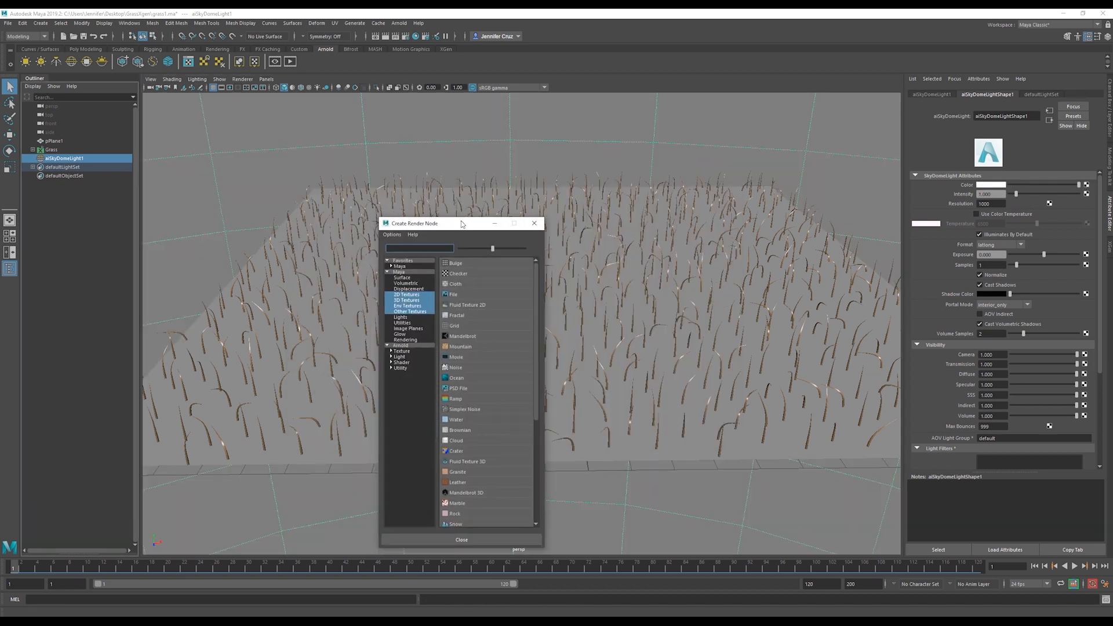
pyautogui.click(453, 294)
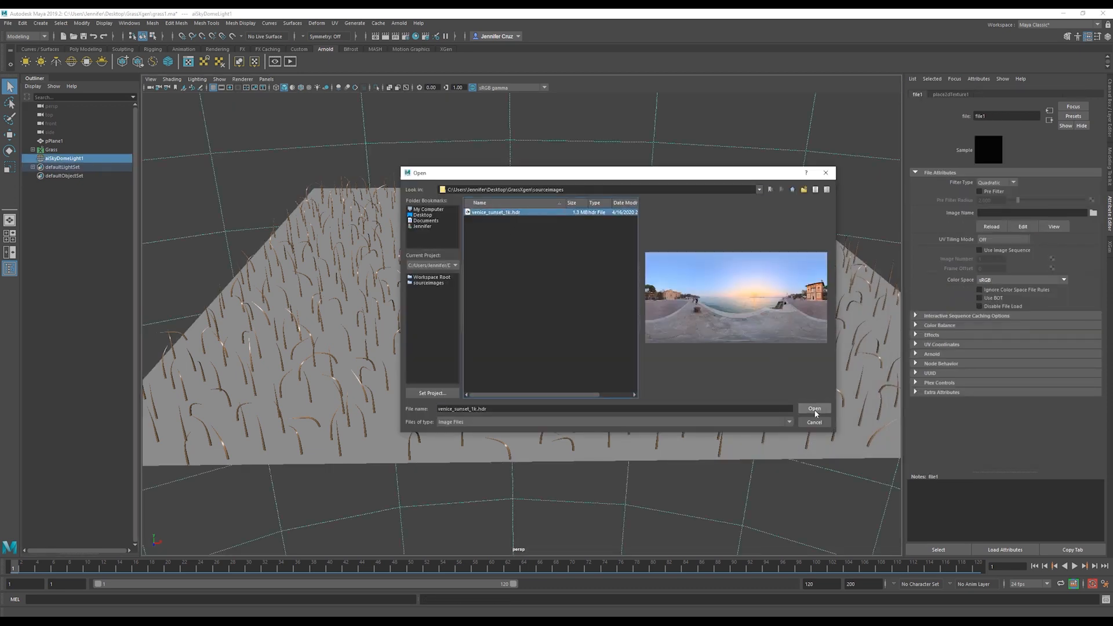
pyautogui.click(814, 409)
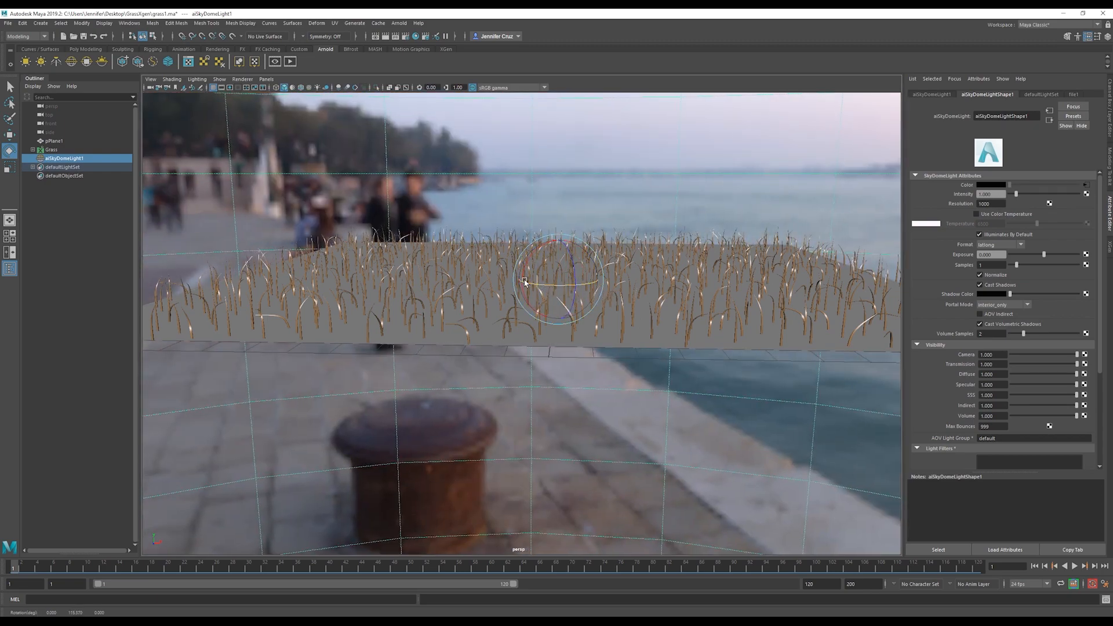
# Rotate the skydome to reposition the sunset backdrop before rendering in Arnold RenderView
pyautogui.moveTo(526, 280); pyautogui.dragTo(668, 380)
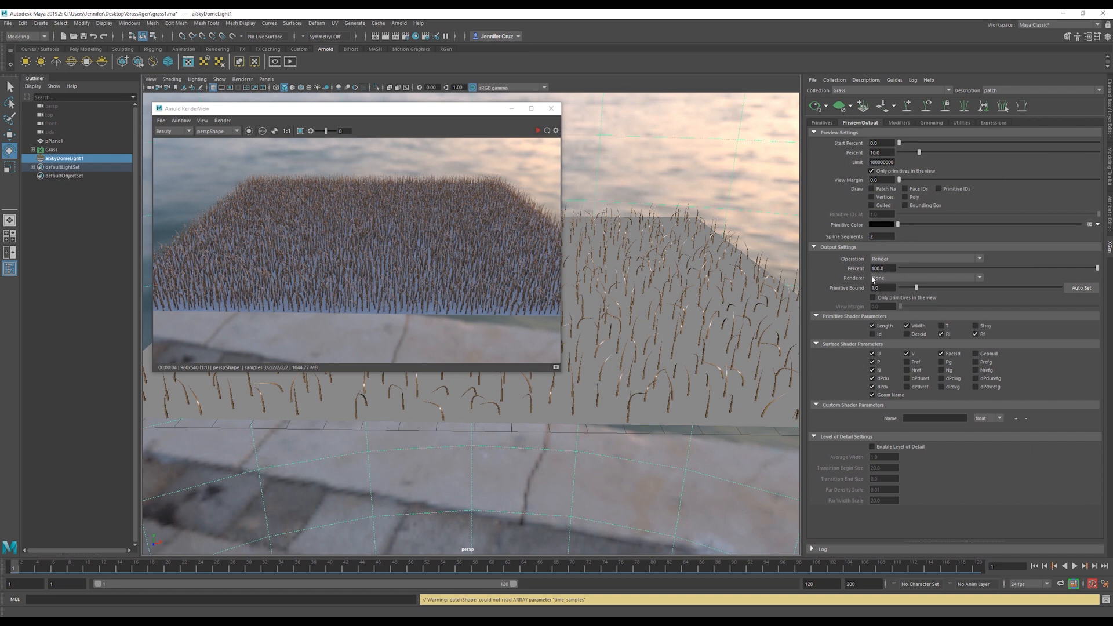
# Set the XGen Output Settings Renderer to Arnold Renderer for the grass description
pyautogui.click(925, 278)
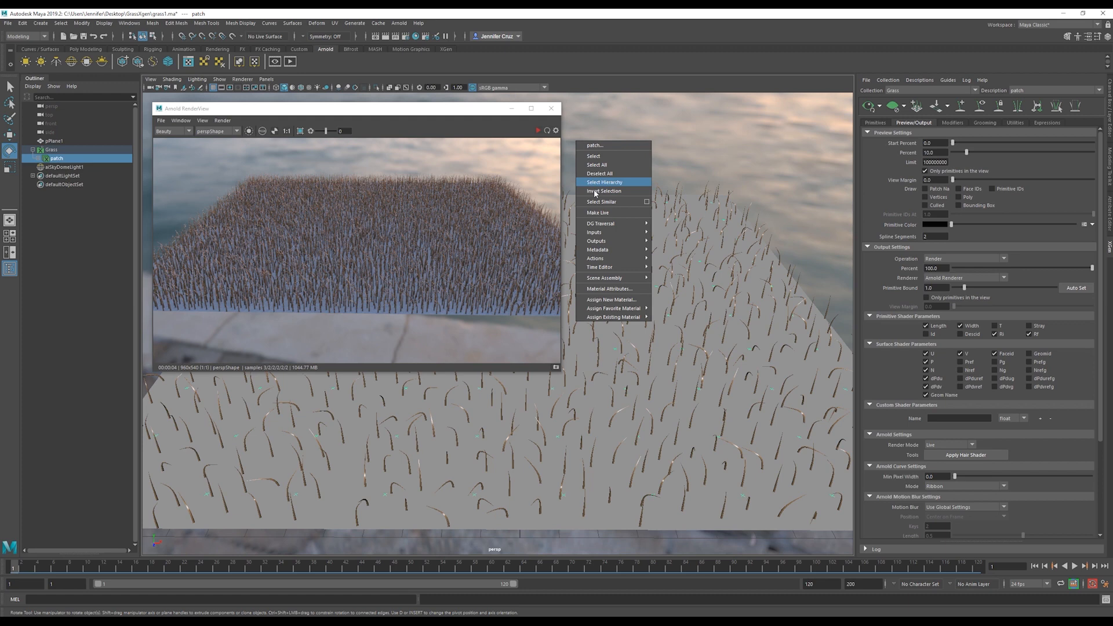
# Assign a new aiStandardSurface1 material to the grass patch and show its attributes
pyautogui.click(610, 299)
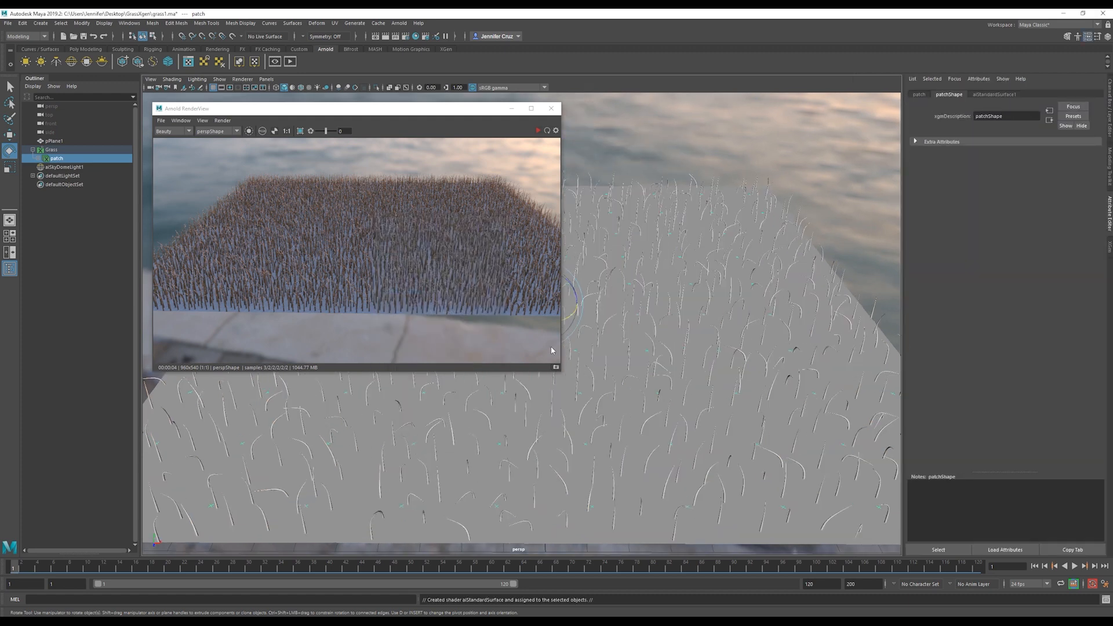
pyautogui.click(998, 94)
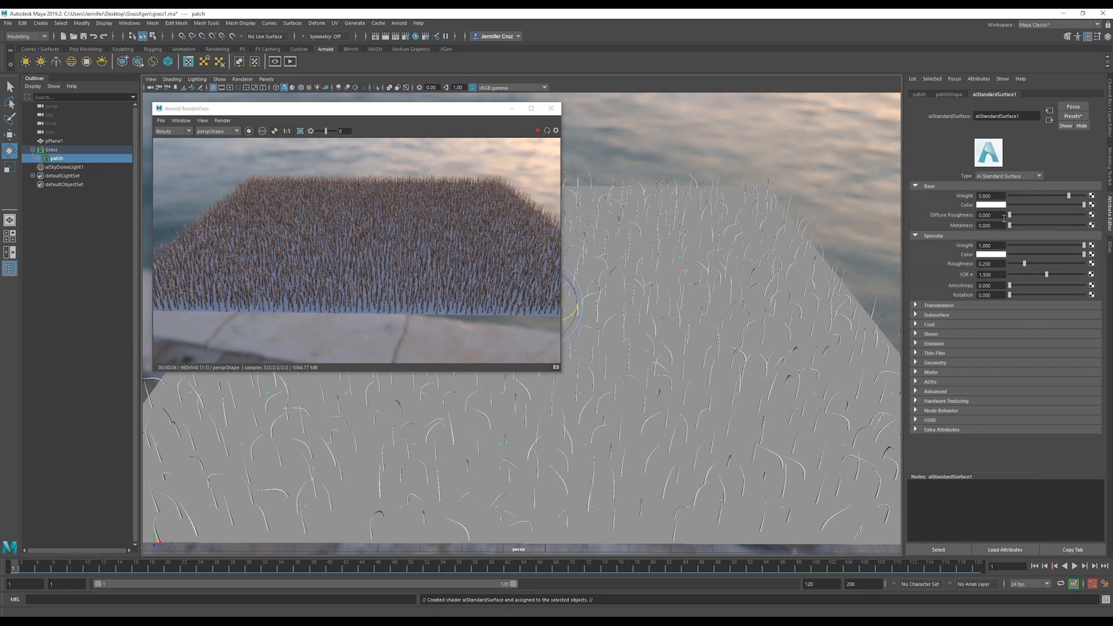
pyautogui.moveTo(1002, 209)
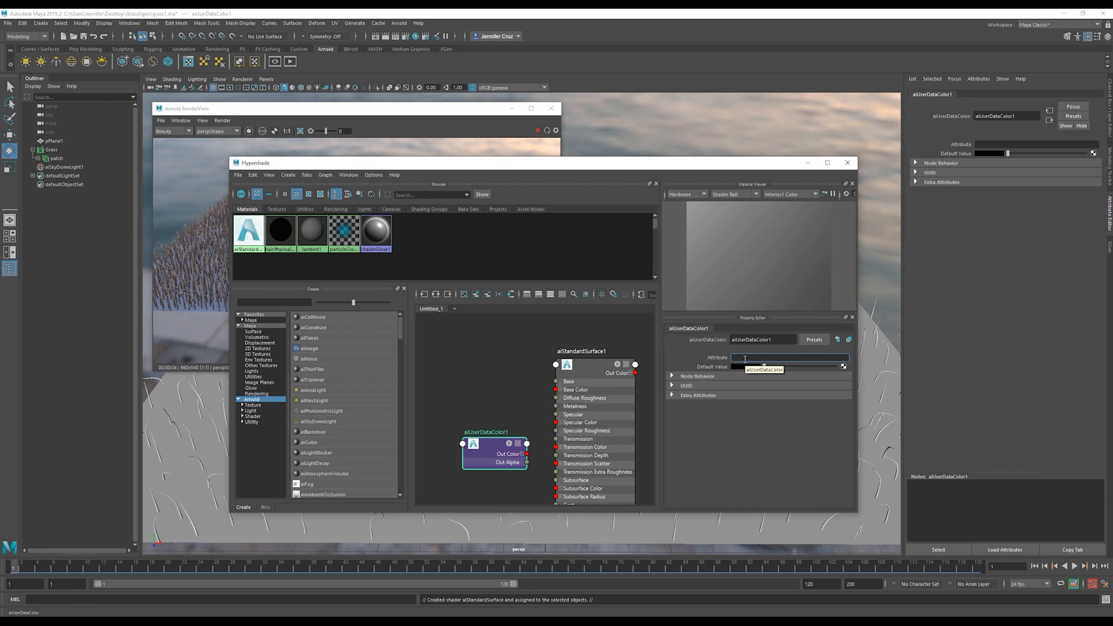
# Make aiUserDataColor read grassColor and connect its Out Color to aiStandardSurface1 Base Color
pyautogui.write('grassColor')
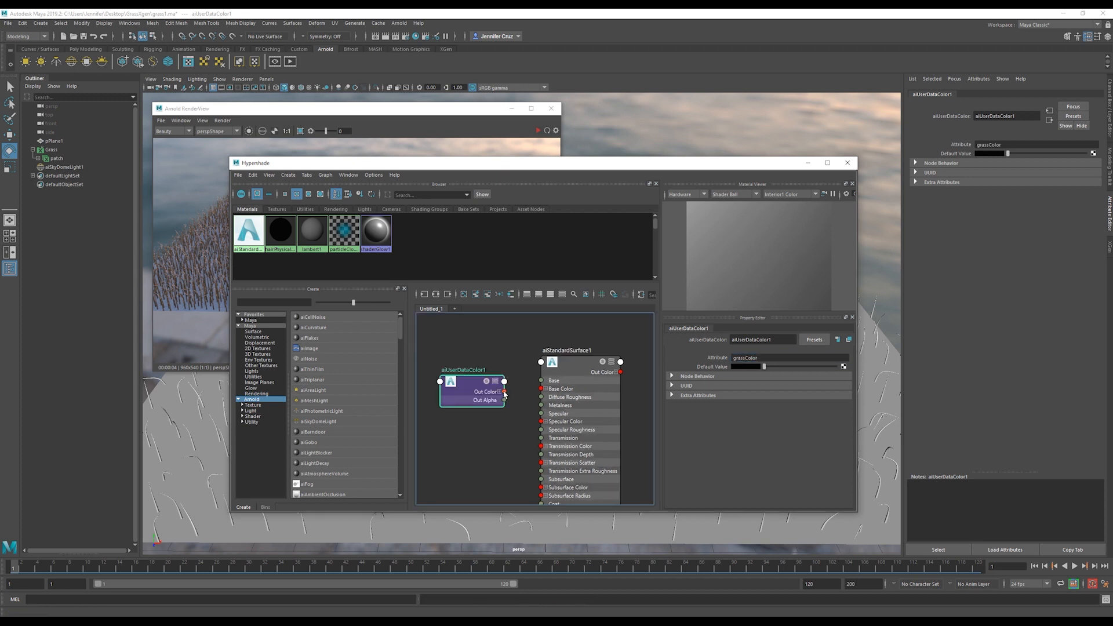
pyautogui.moveTo(504, 391); pyautogui.dragTo(542, 389)
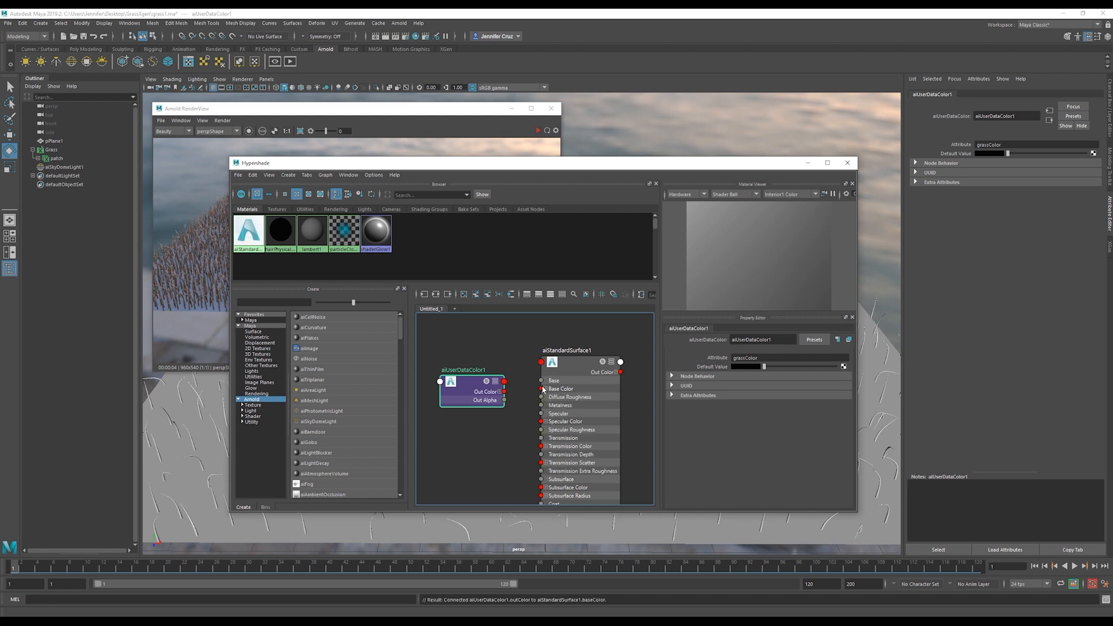
pyautogui.click(566, 350)
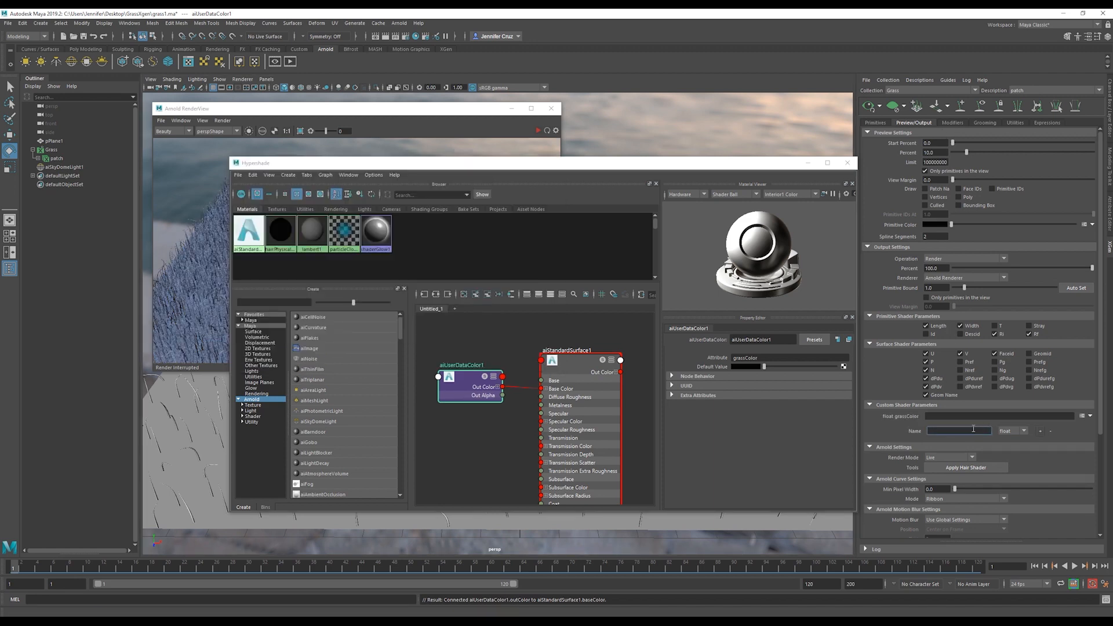
# Add a color-type custom shader parameter named grassColor to the grass description
pyautogui.write('grassColor')
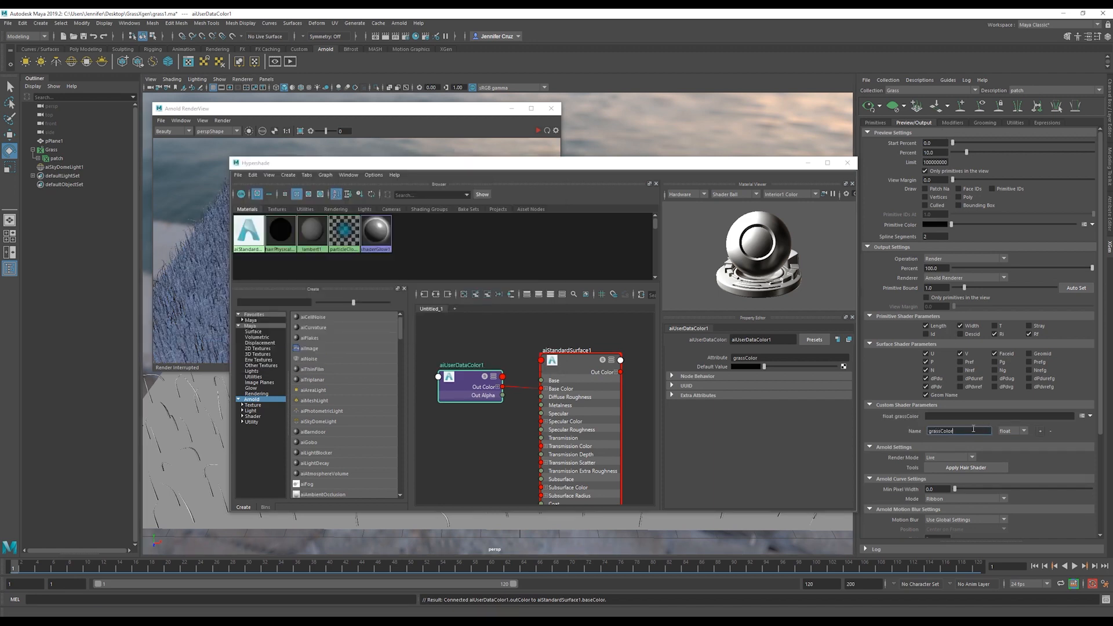
pyautogui.click(1012, 430)
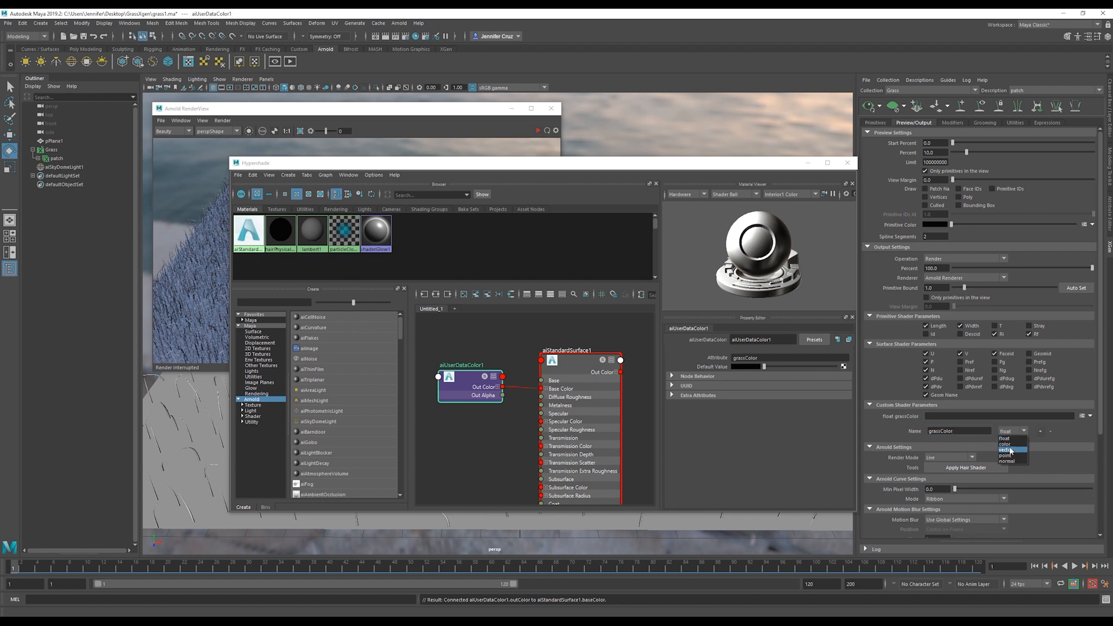
pyautogui.click(1003, 450)
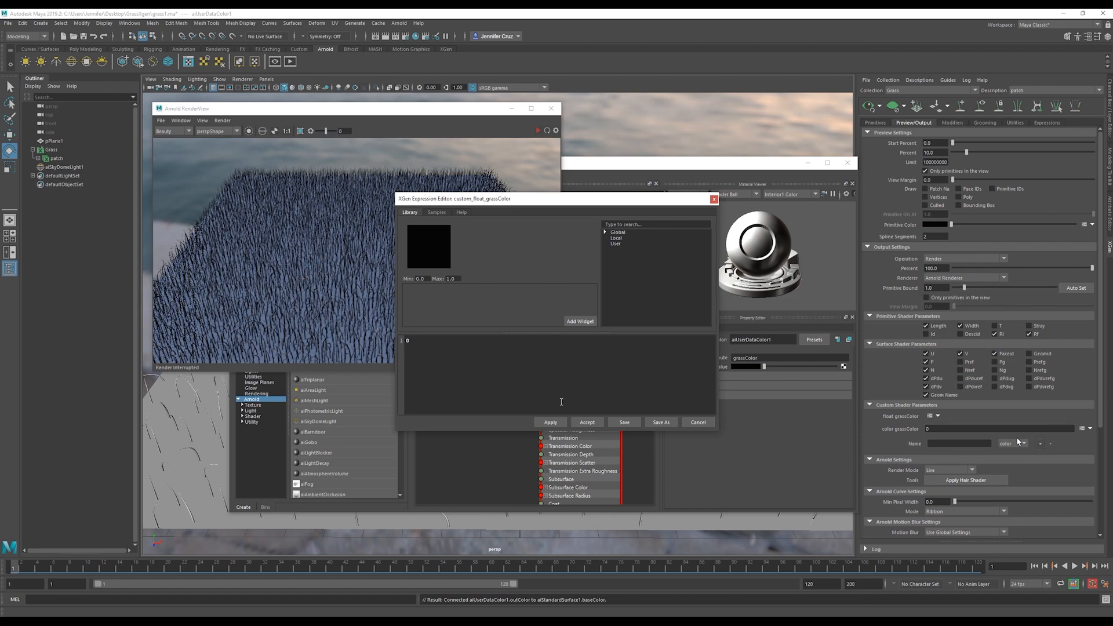
# Enter [rand(0,.5),1,rand(0,.2)] as the grassColor expression and accept it
pyautogui.write('[rand(0,.5),1,rand(0,.2)]')
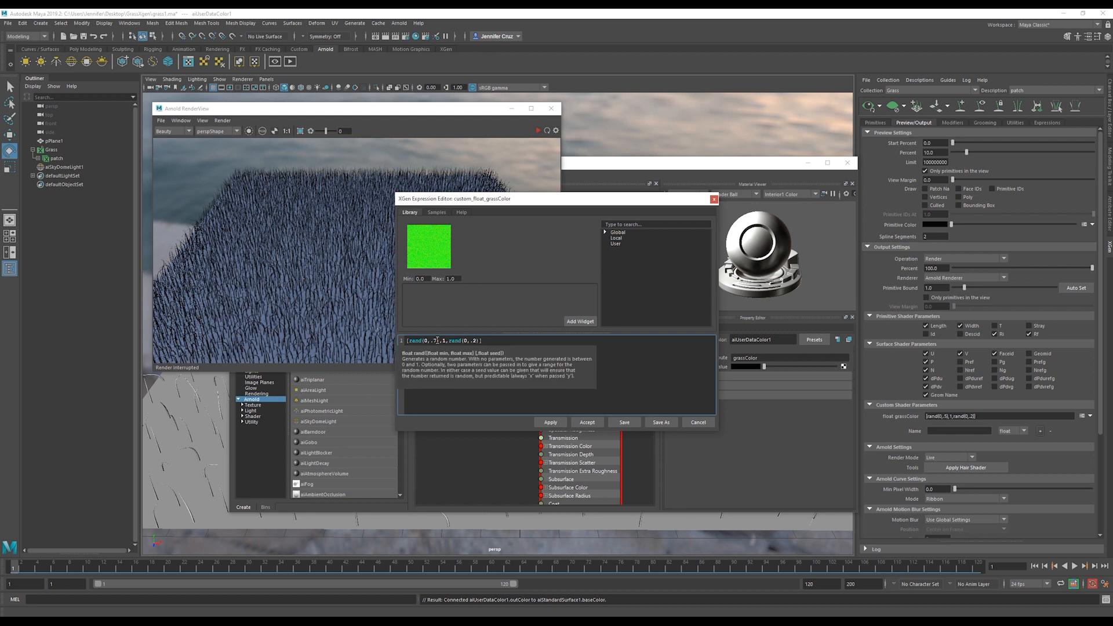
pyautogui.click(551, 422)
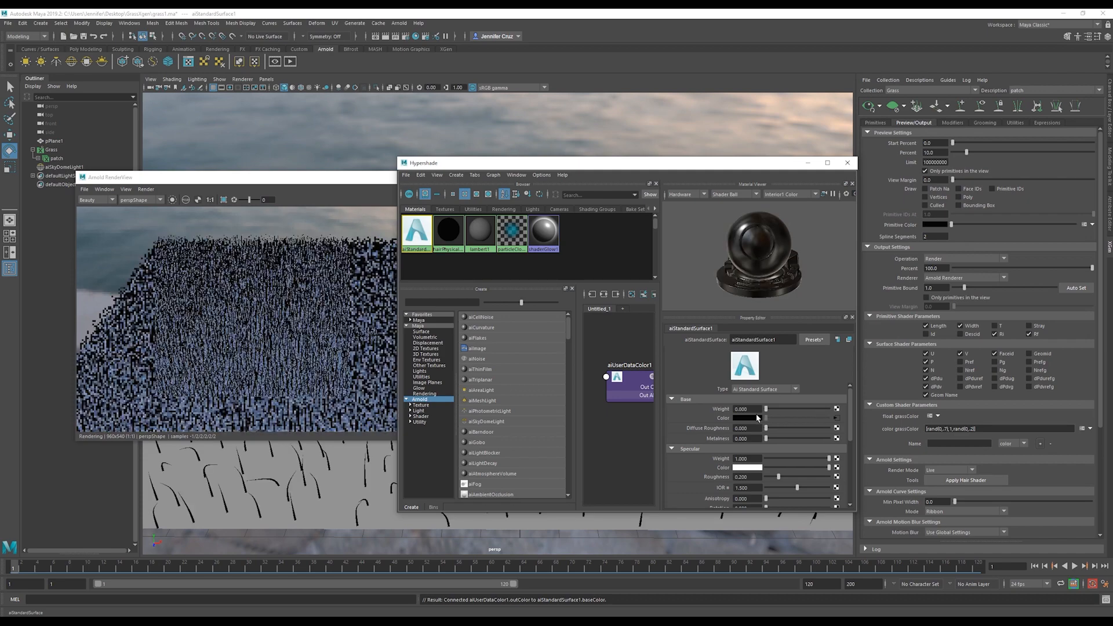
# Raise aiStandardSurface1 Base Weight to 1.0 and close Hypershade
pyautogui.moveTo(767, 408); pyautogui.dragTo(789, 408)
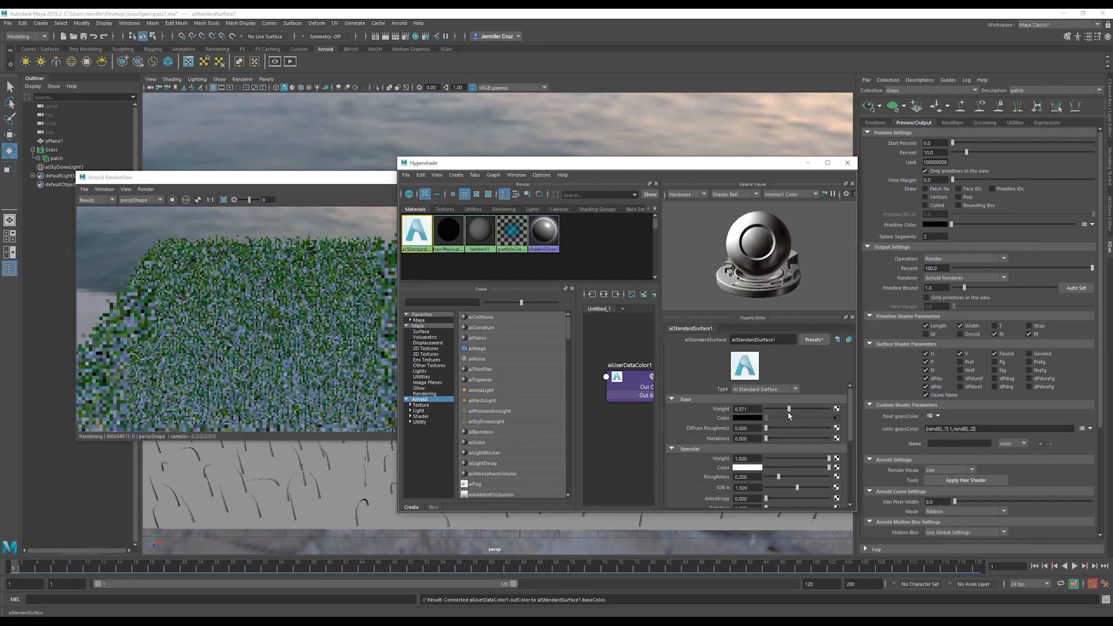
pyautogui.moveTo(765, 408); pyautogui.dragTo(796, 408)
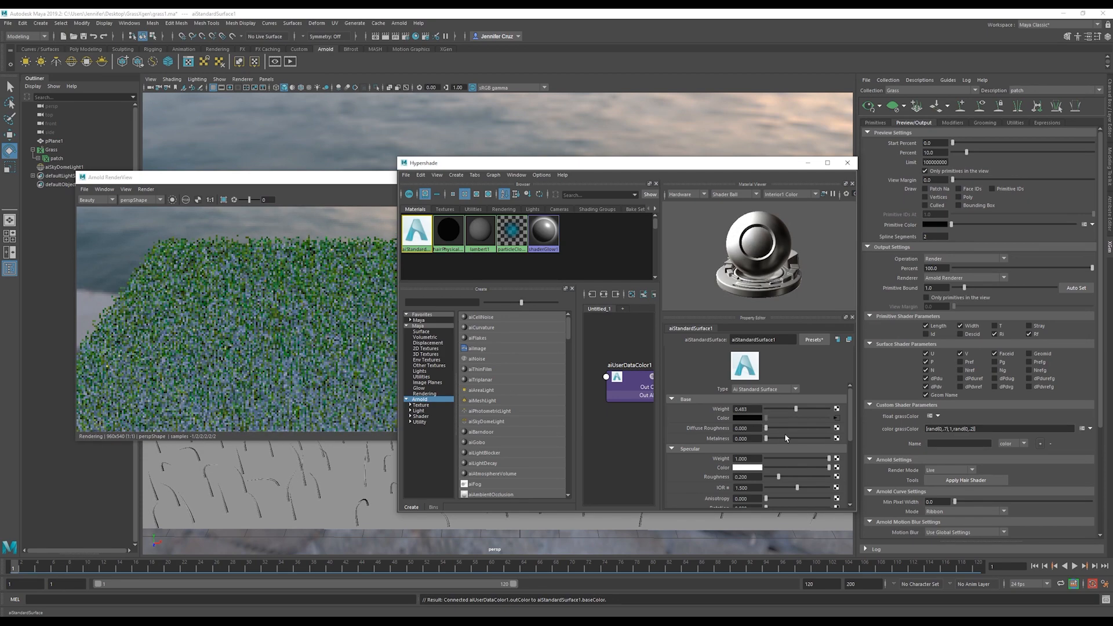
pyautogui.moveTo(765, 428); pyautogui.dragTo(772, 428)
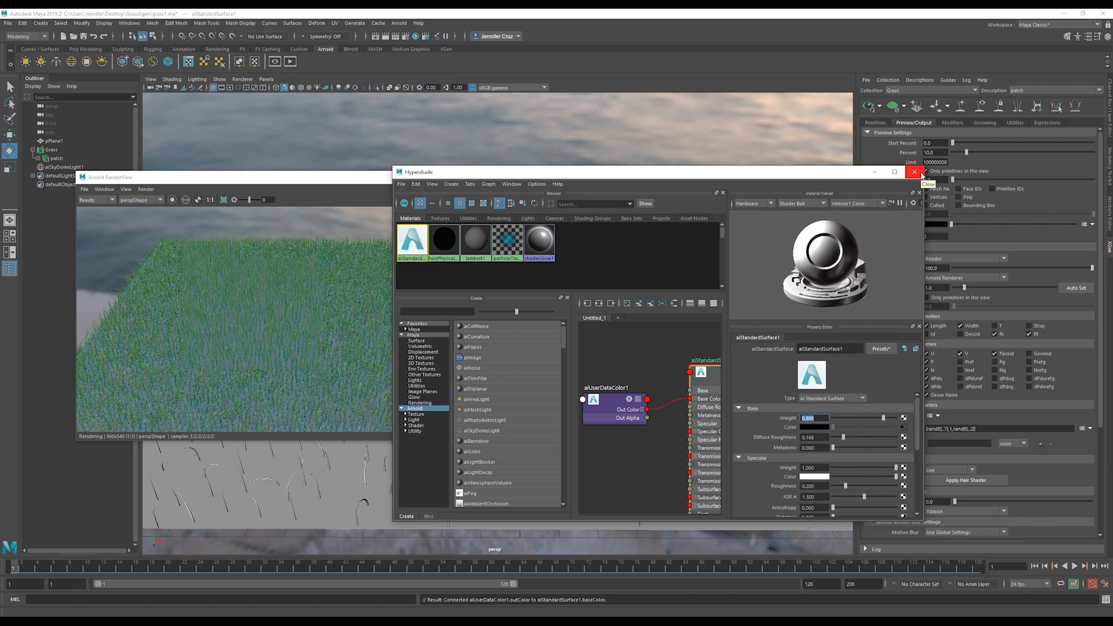
pyautogui.click(915, 174)
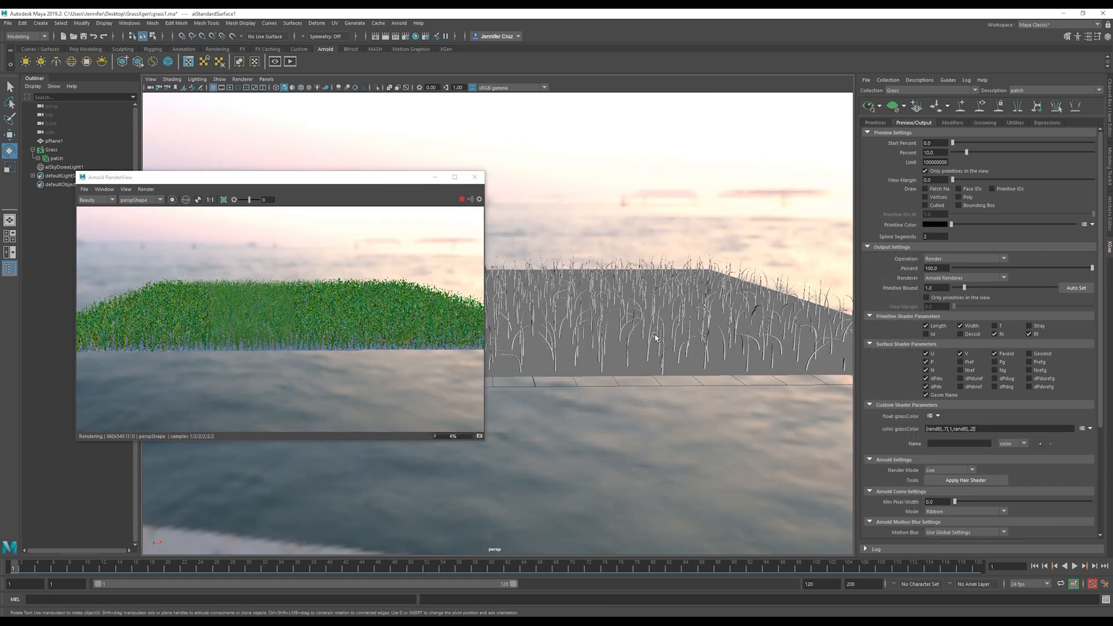